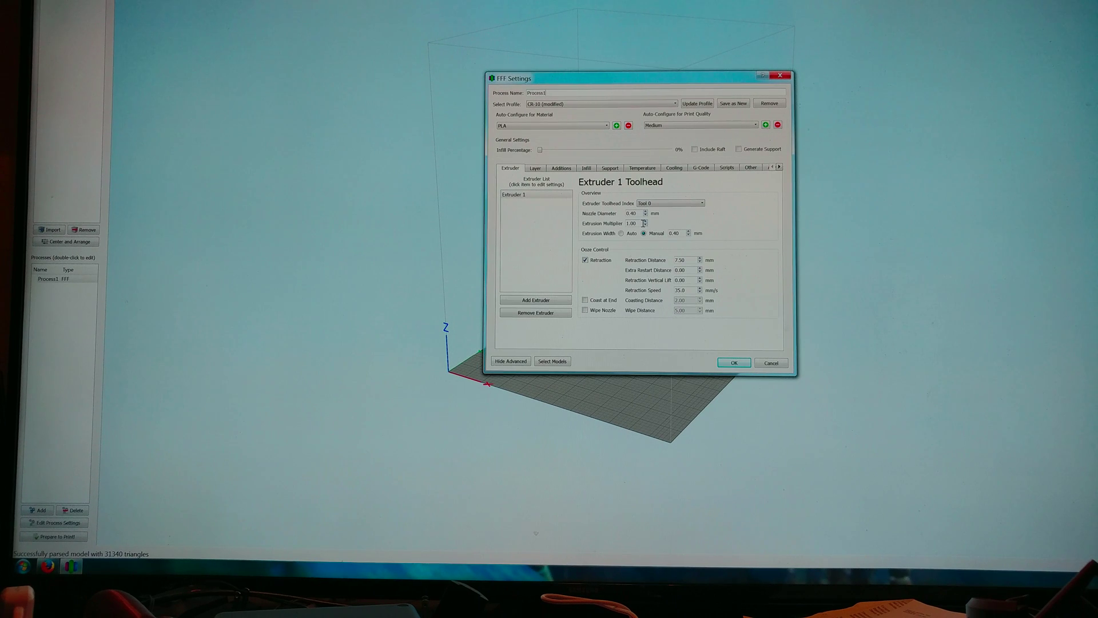
Step: Enter 0.96 extrusion multiplier, uncheck vase mode, and set 3 top/bottom solid layers
triple_click(633, 223)
type("0.96")
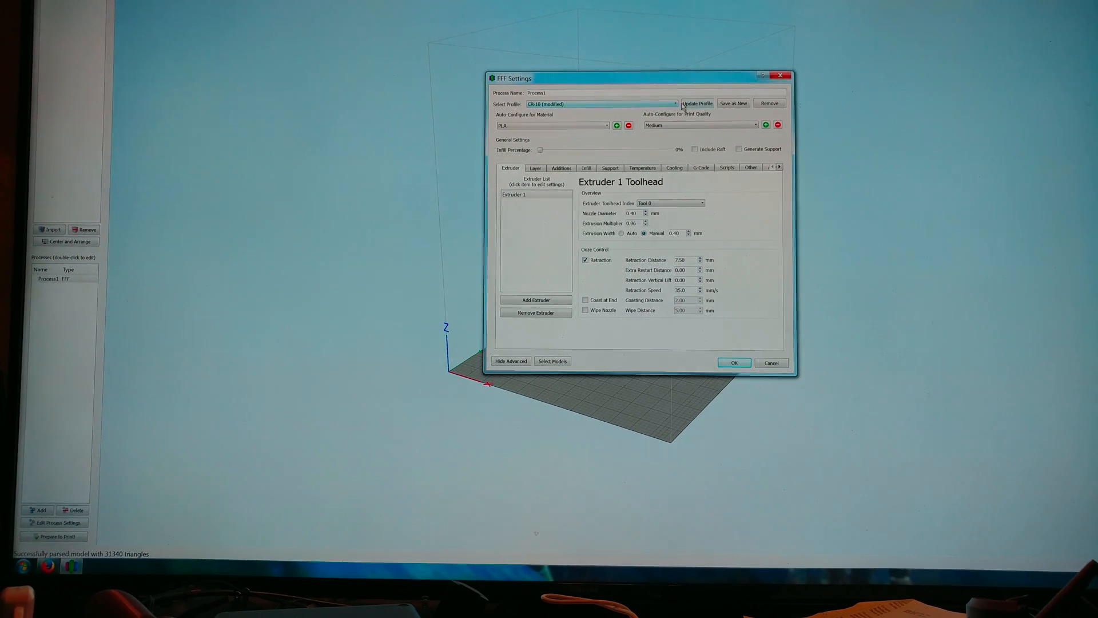
left_click(535, 168)
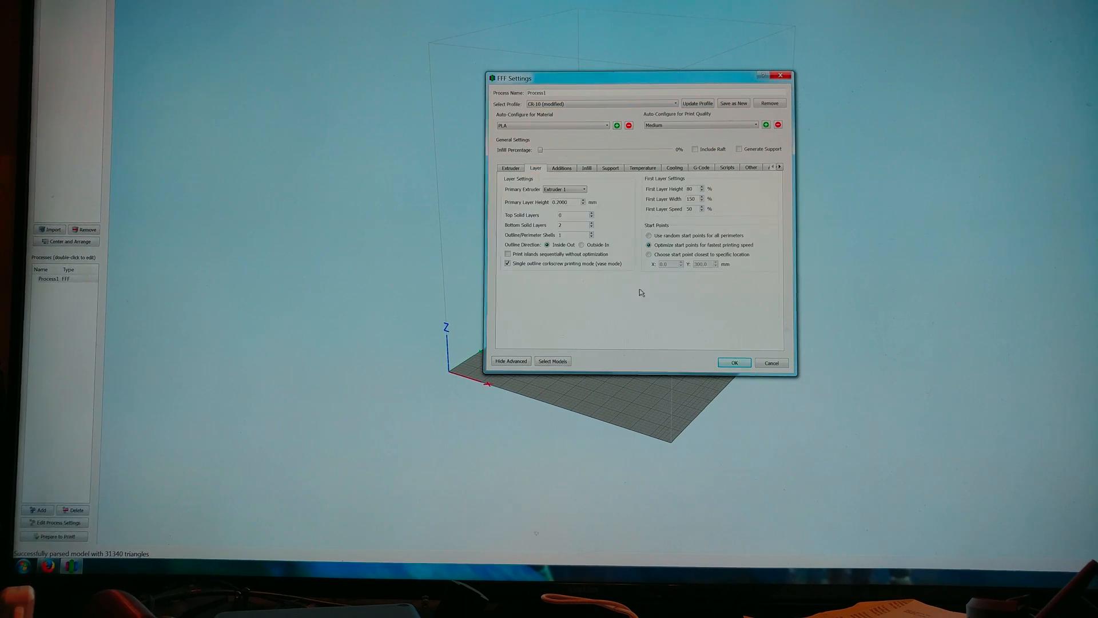
left_click(507, 263)
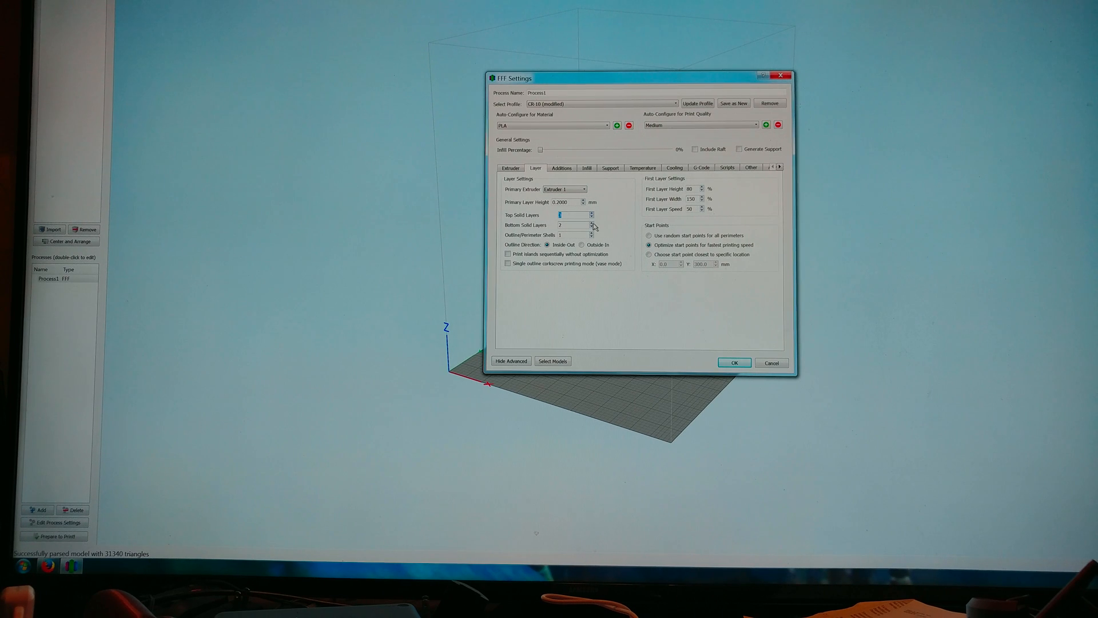
left_click(592, 213)
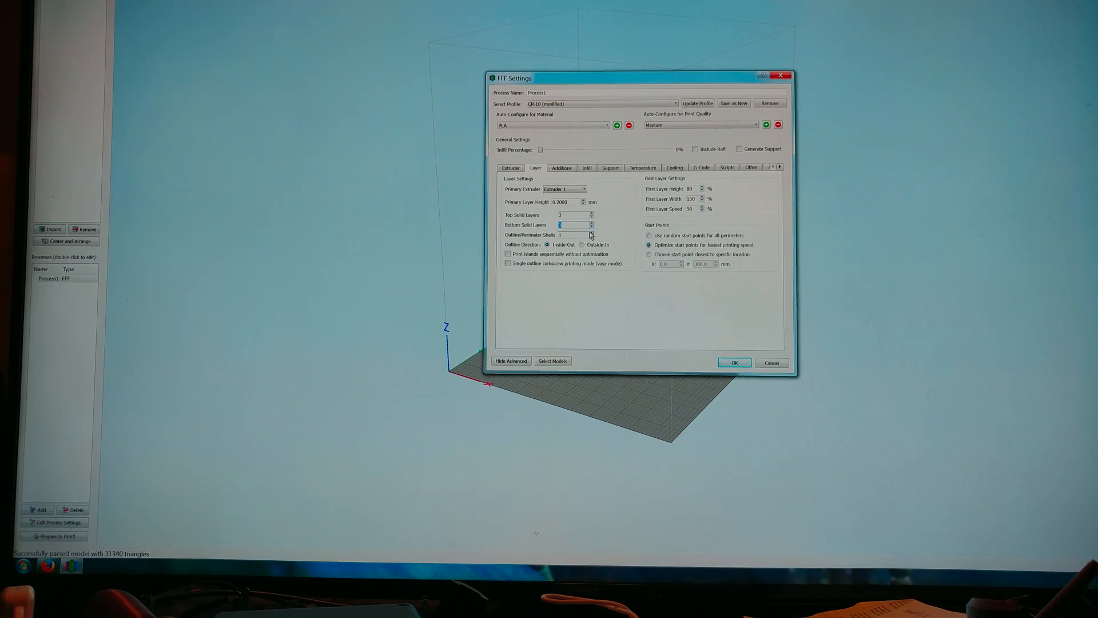
left_click(561, 168)
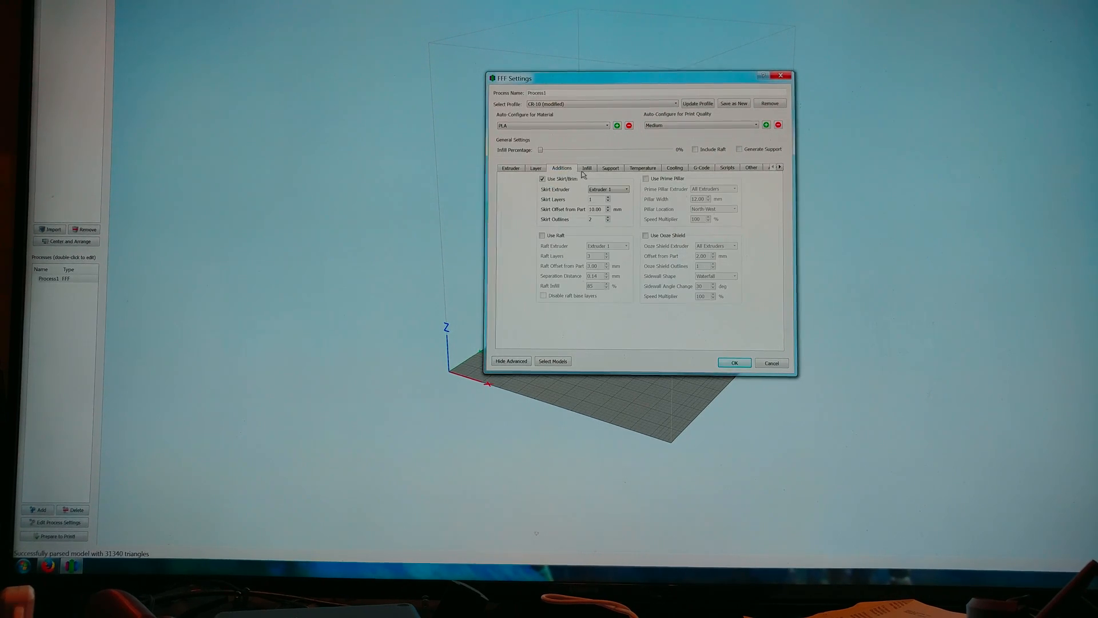
Step: Set 15% honeycomb infill, check the primary extruder's 215° setpoint, and reach Advanced
left_click(586, 168)
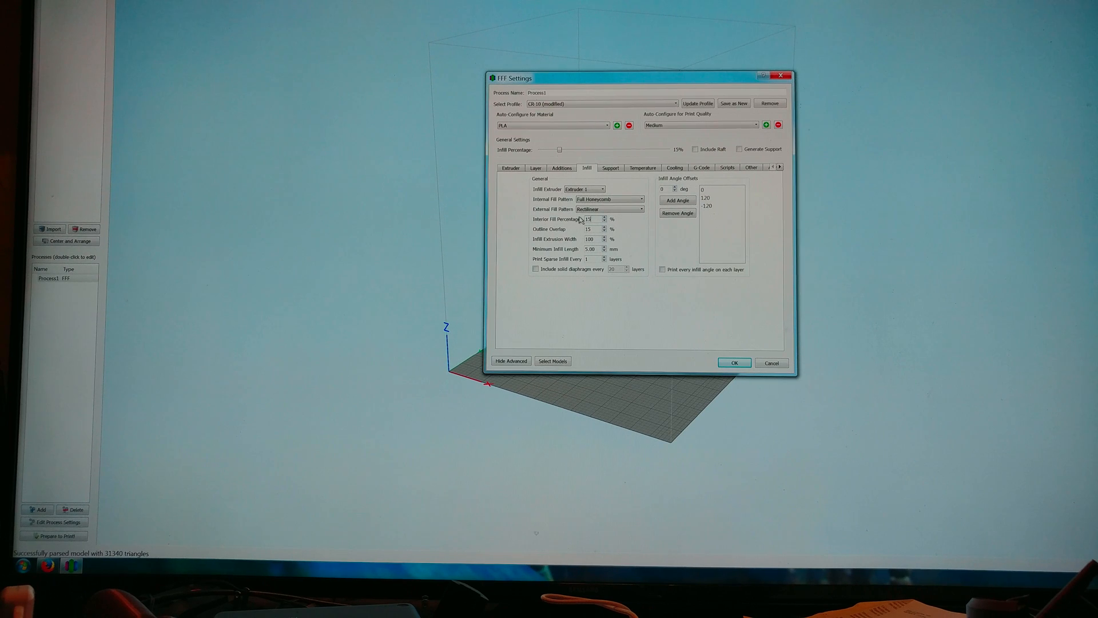
left_click(642, 167)
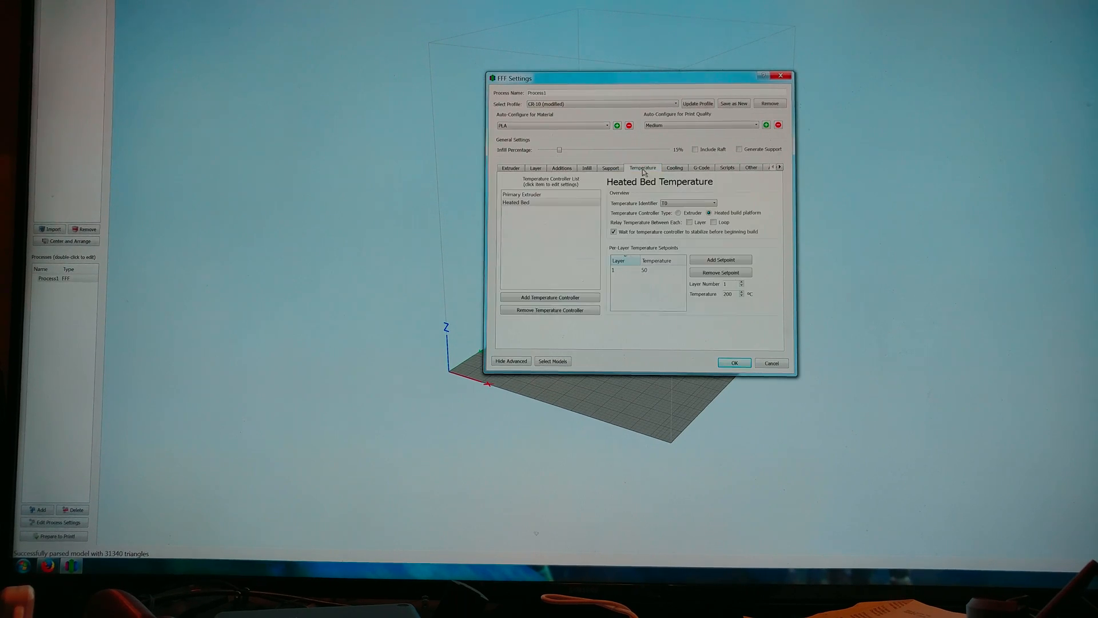
left_click(522, 194)
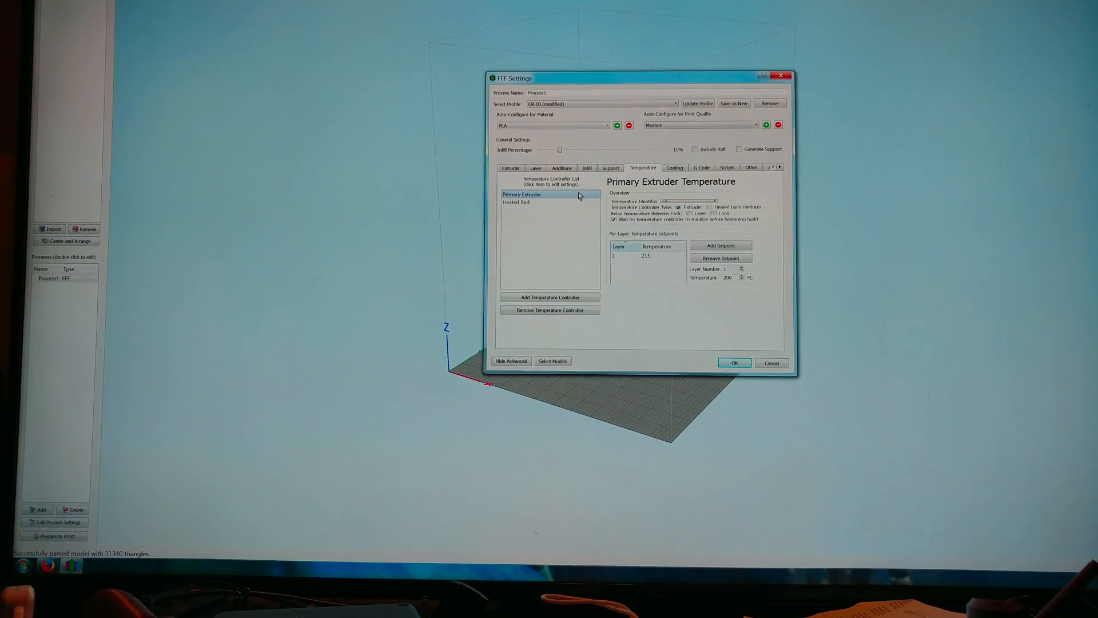
left_click(674, 168)
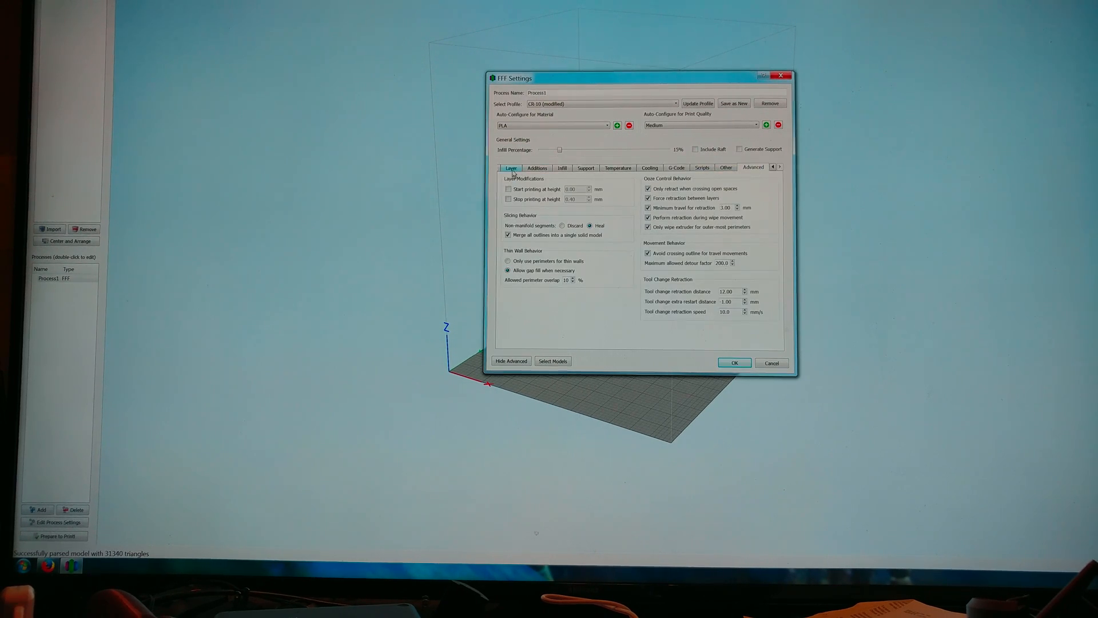
left_click(508, 235)
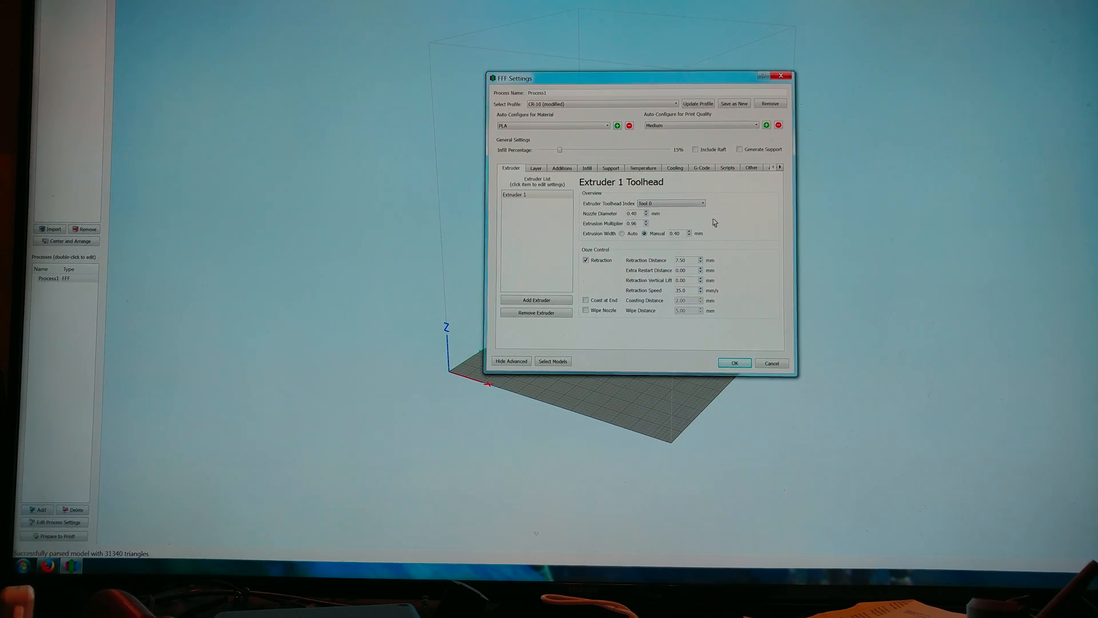
mouse_move(671, 252)
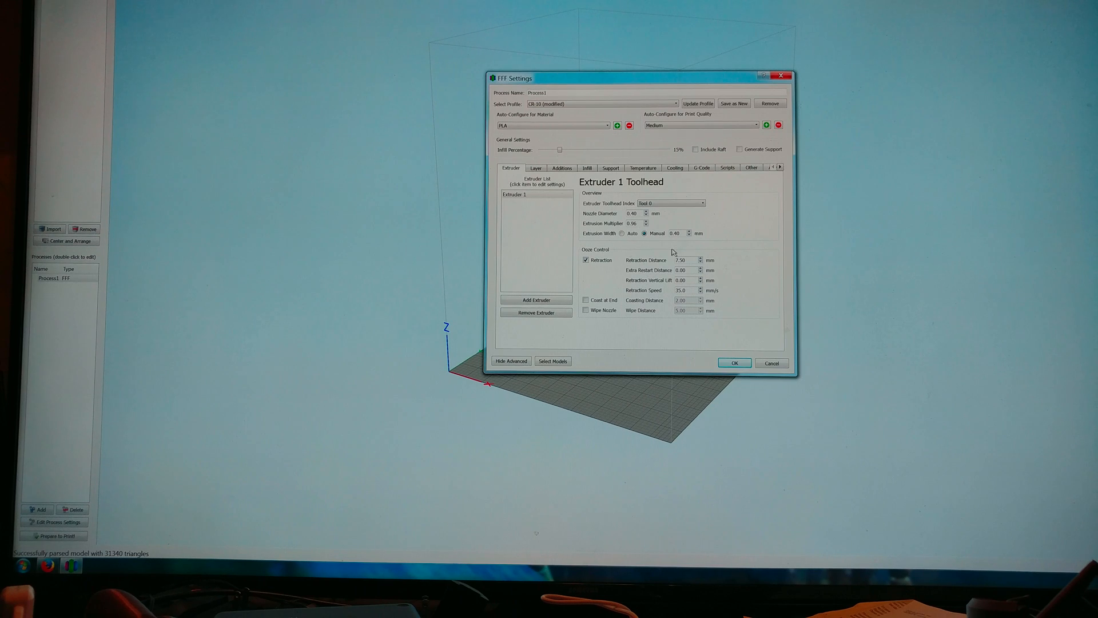
mouse_move(673, 302)
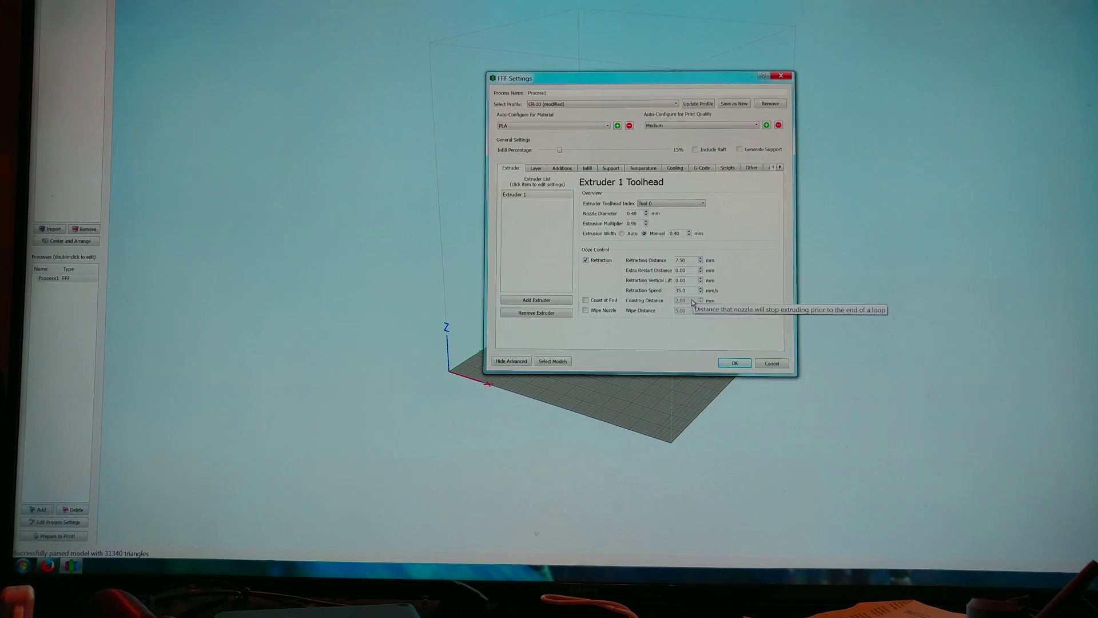
mouse_move(692, 290)
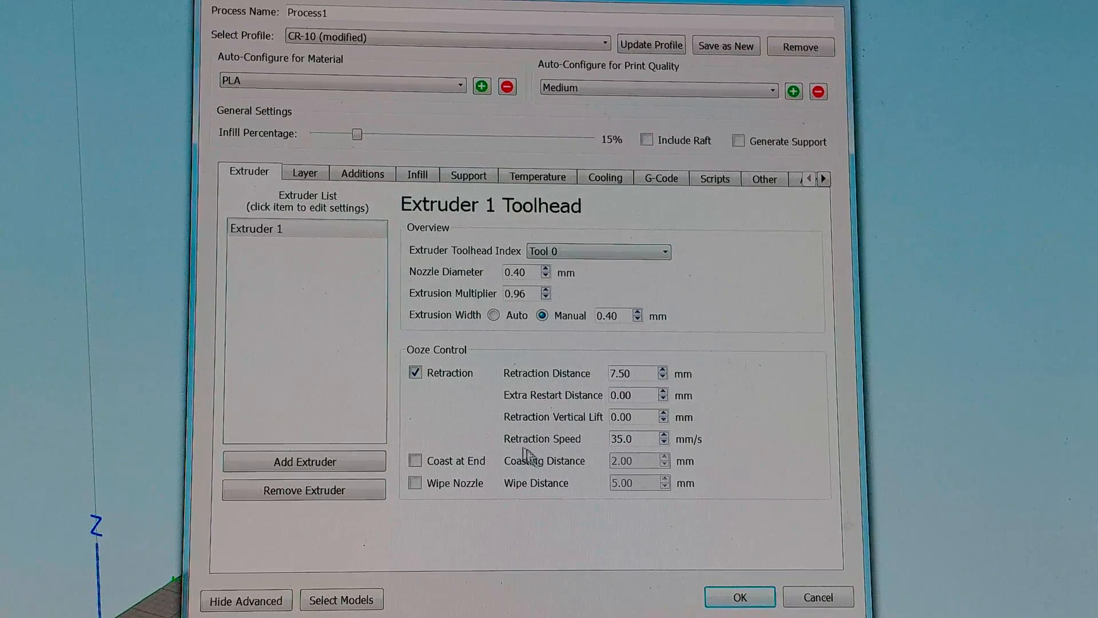
Step: Switch to the Layer tab to review top solid layers and perimeter shells
left_click(305, 172)
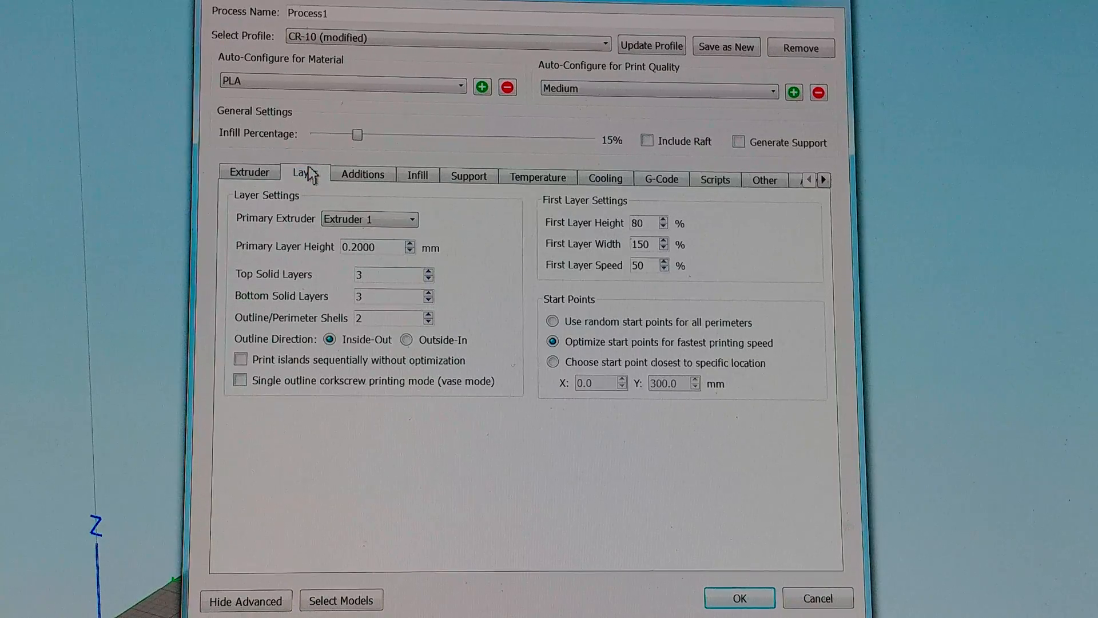
mouse_move(456, 268)
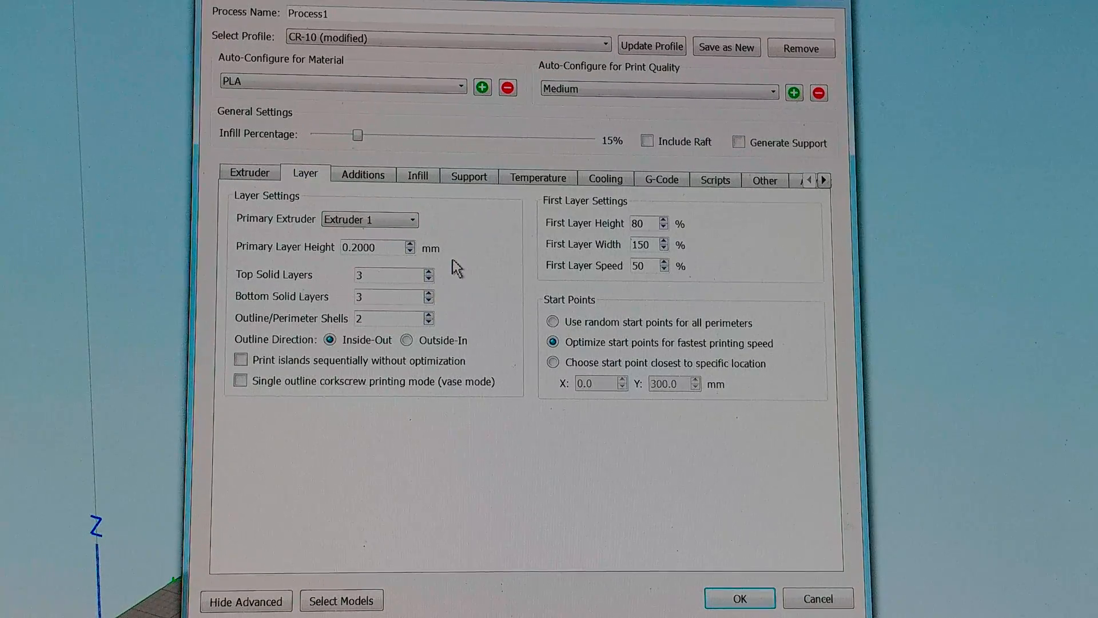
mouse_move(411, 297)
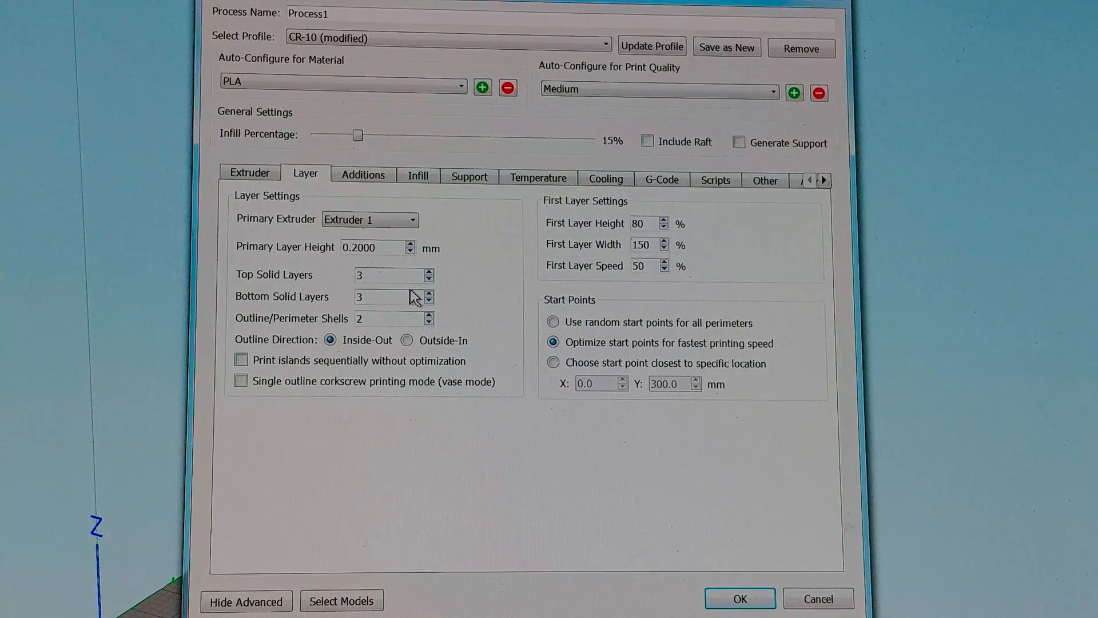
mouse_move(409, 315)
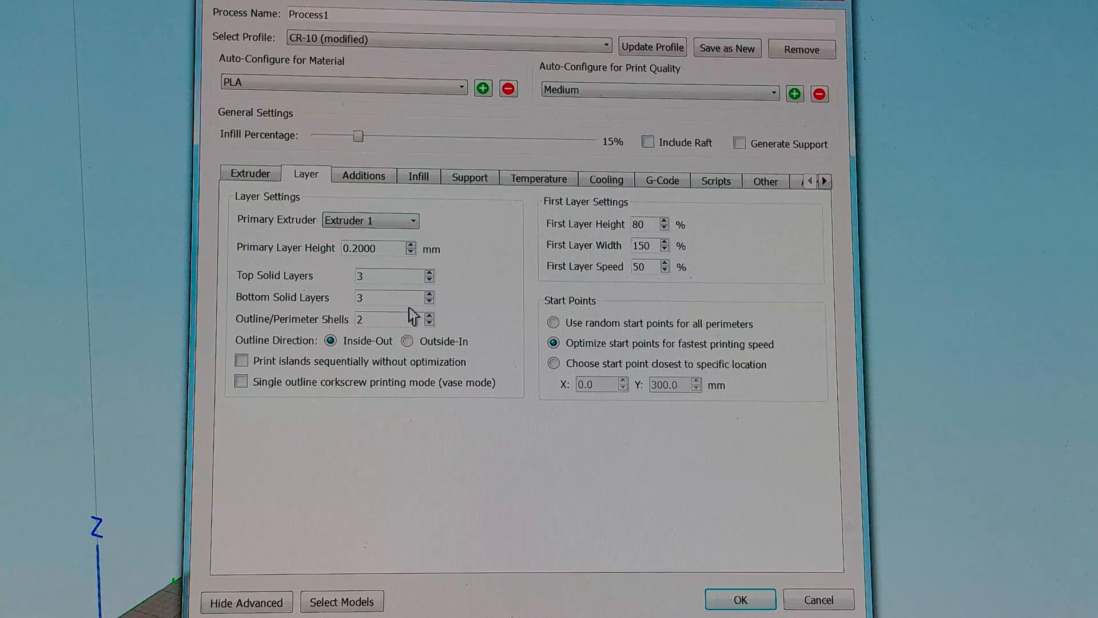
mouse_move(402, 315)
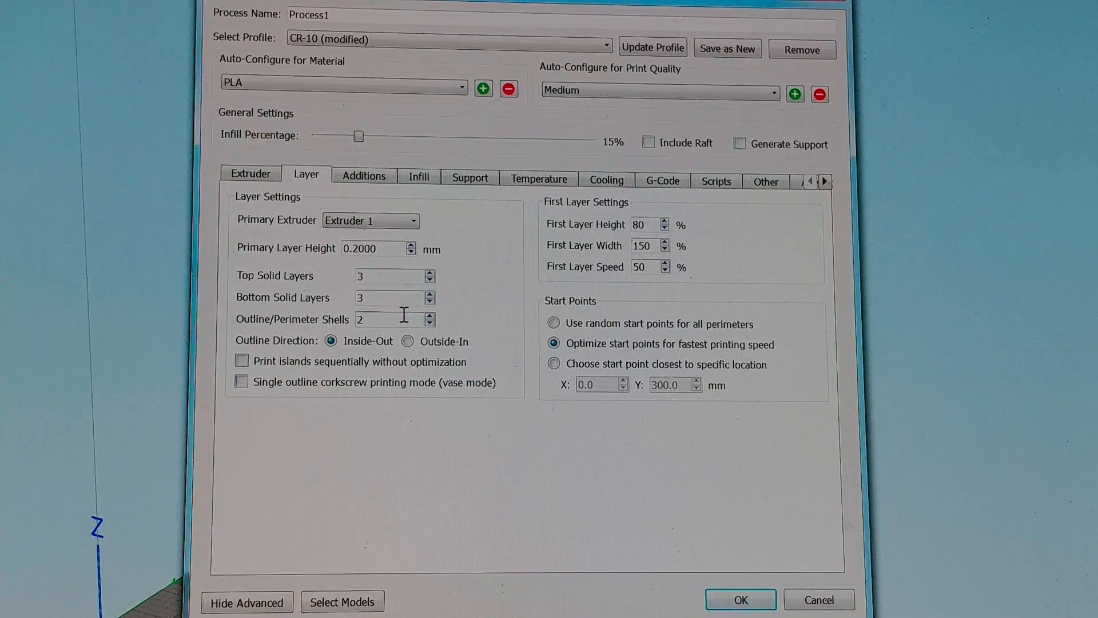
mouse_move(399, 319)
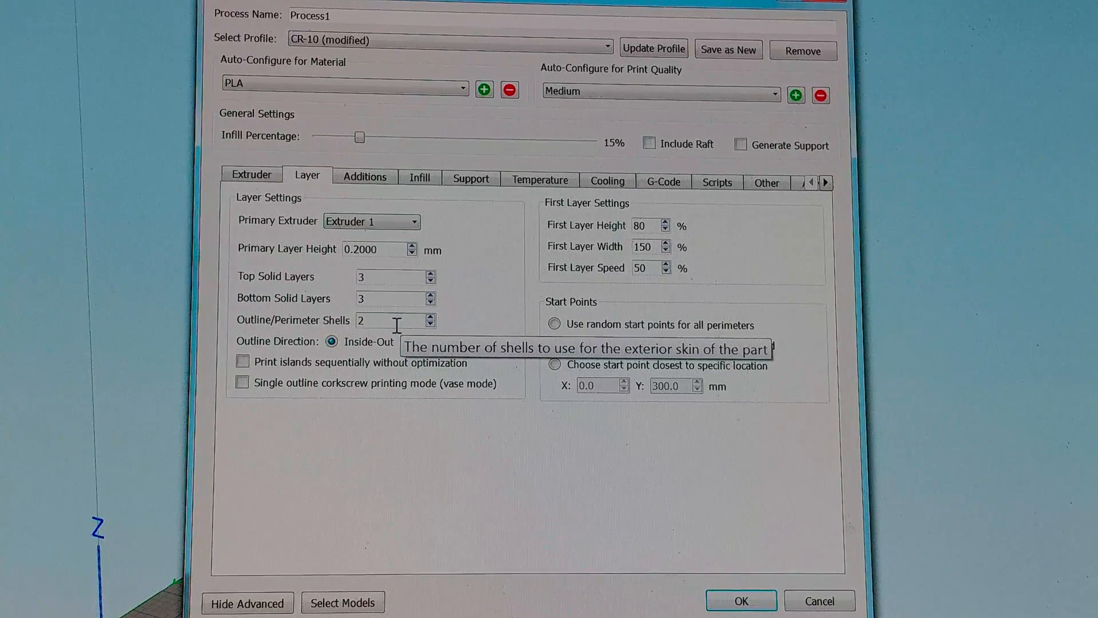
mouse_move(292, 287)
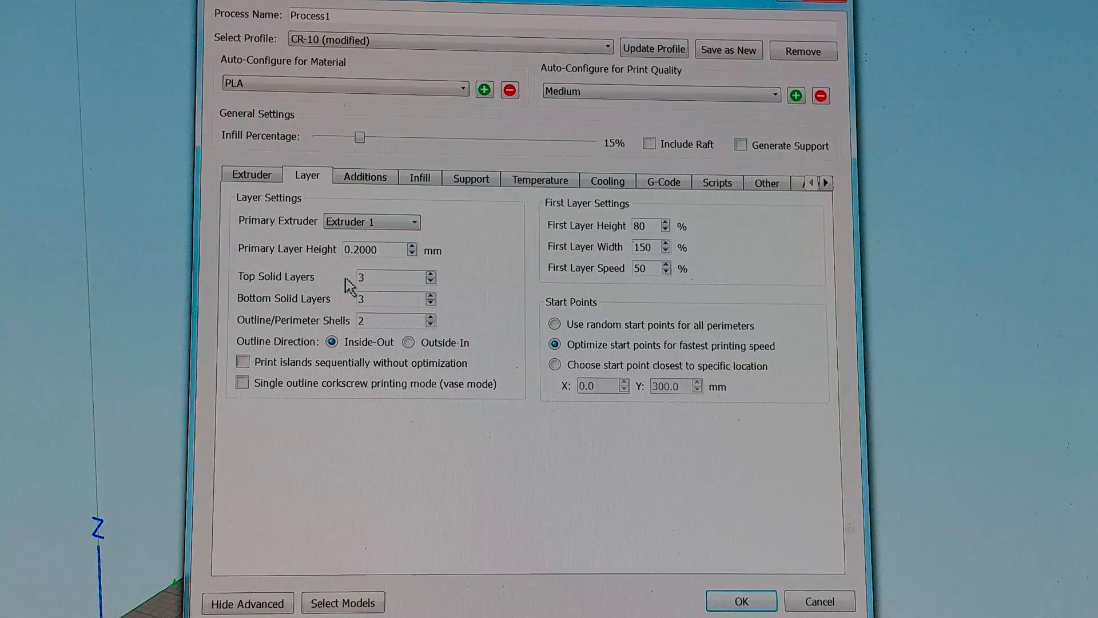
mouse_move(378, 280)
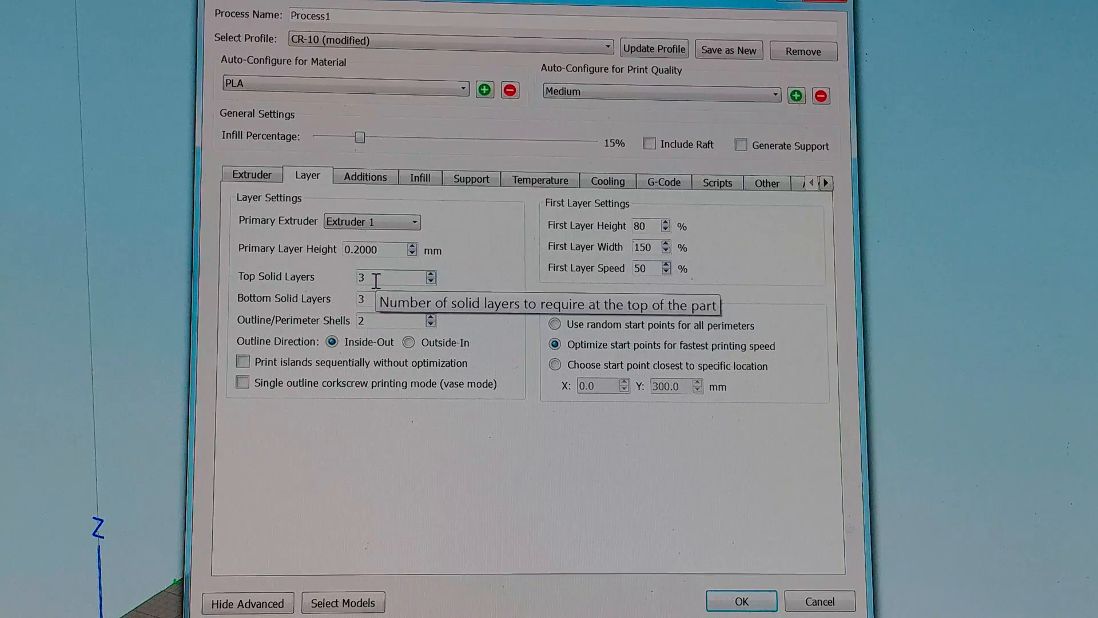
mouse_move(365, 179)
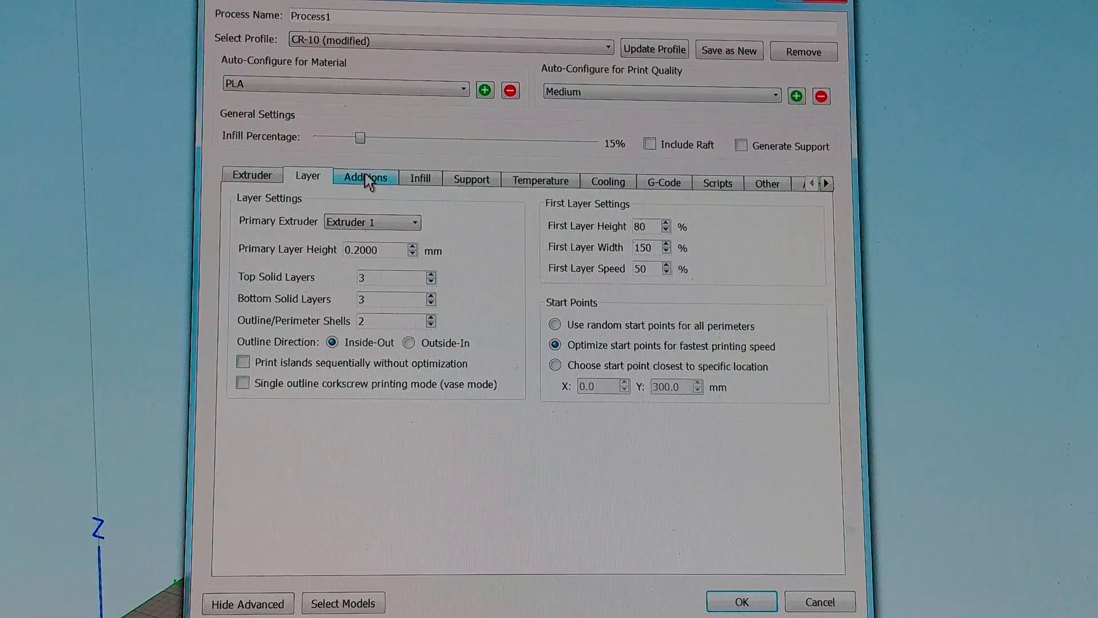
Step: Review the Additions skirt offset and Full Honeycomb infill pattern, then go to Support
left_click(365, 178)
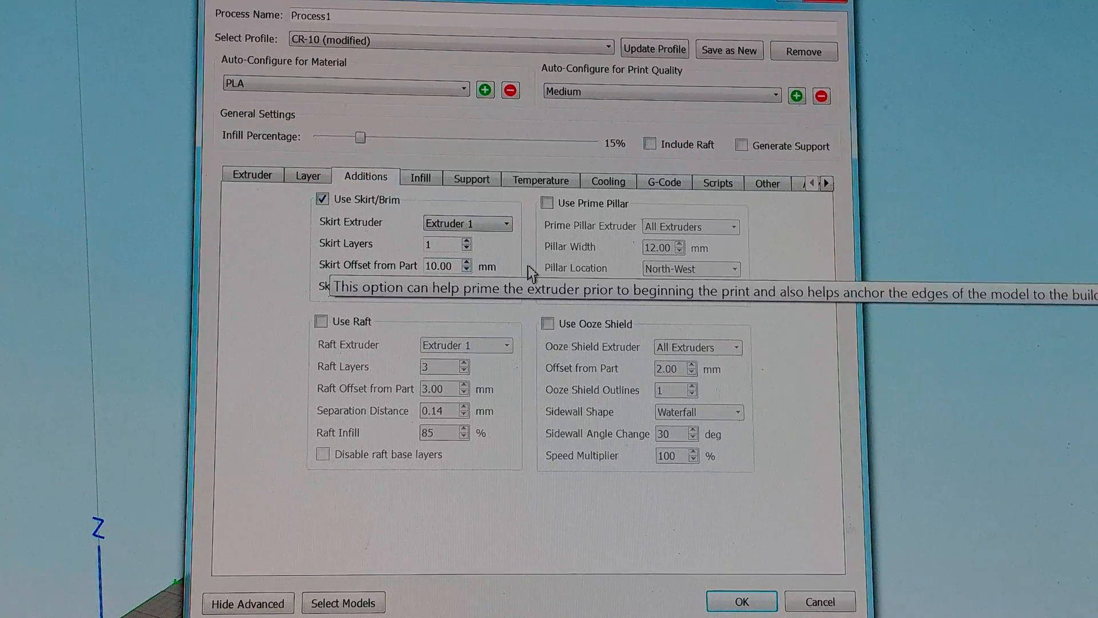
mouse_move(455, 284)
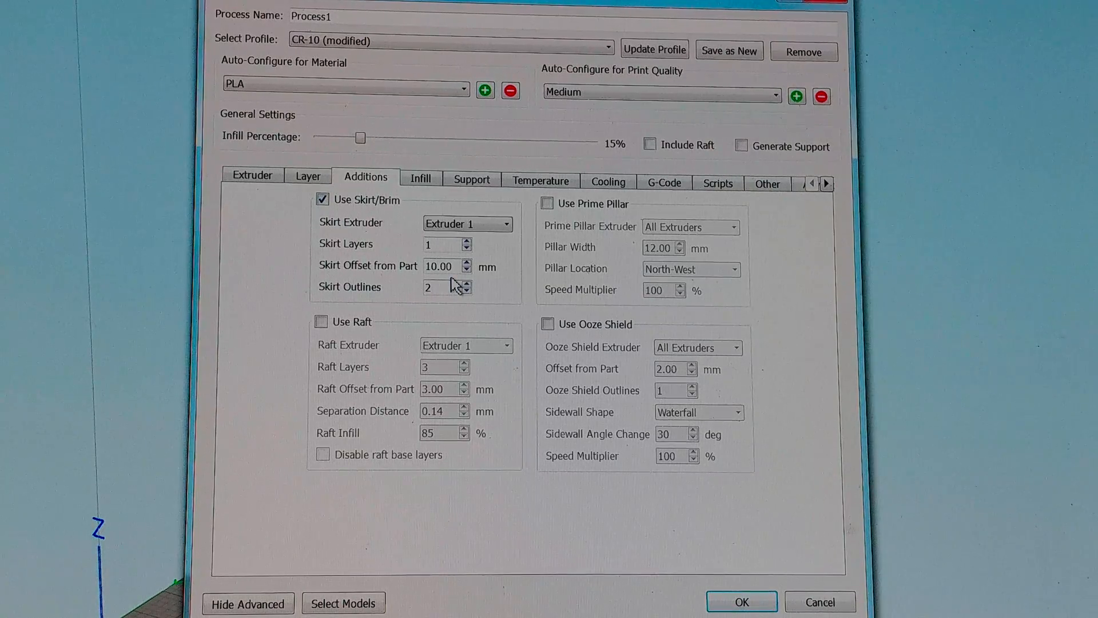
mouse_move(447, 266)
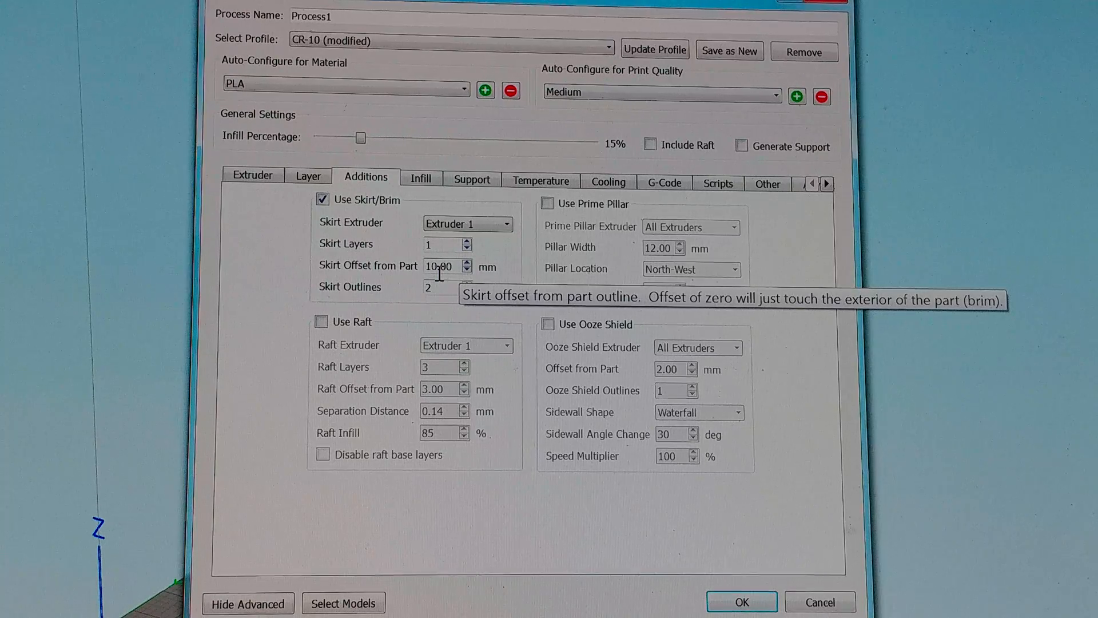
left_click(421, 180)
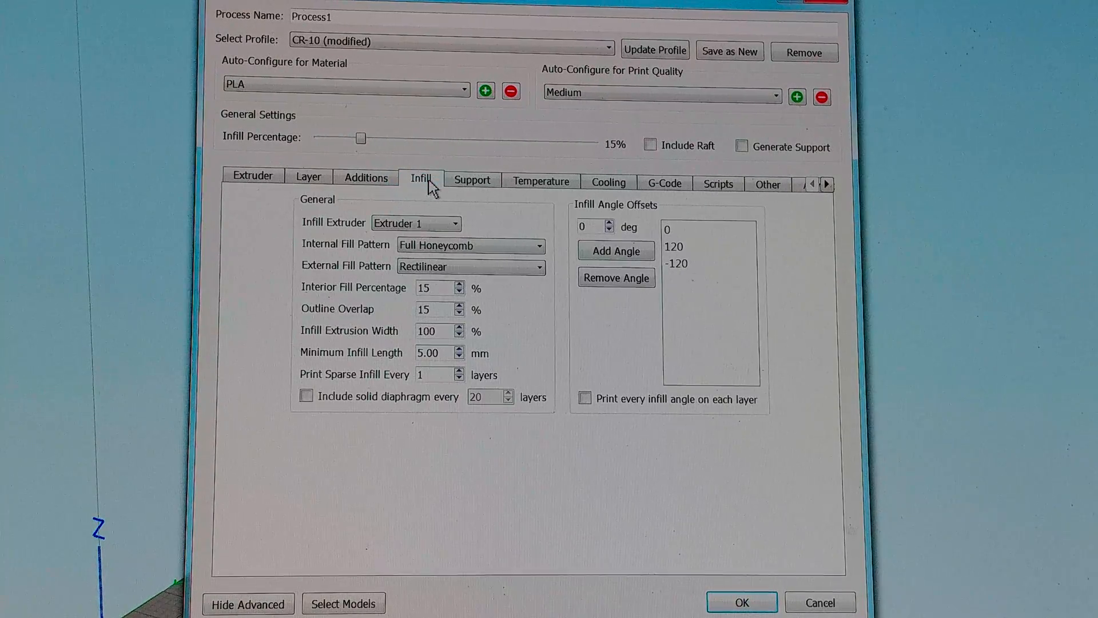
mouse_move(525, 318)
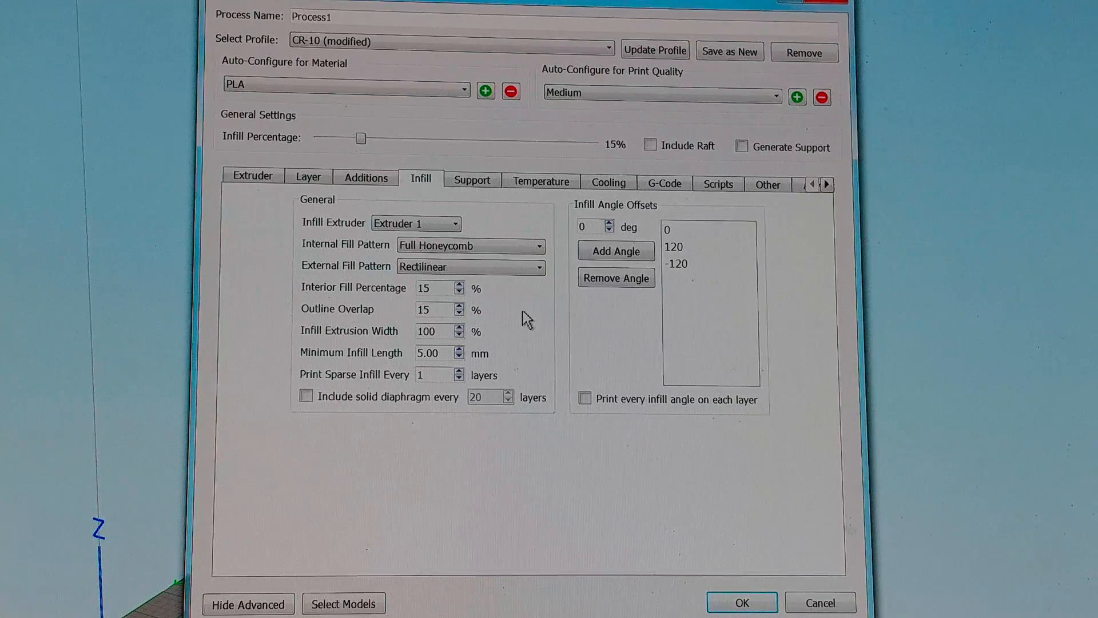
mouse_move(525, 340)
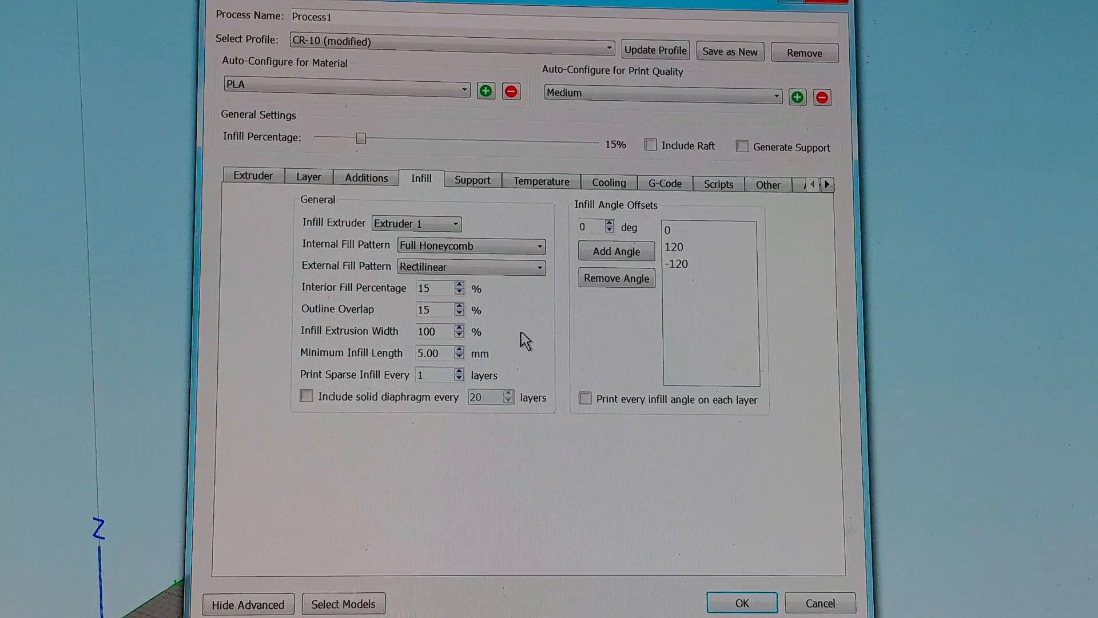
mouse_move(483, 356)
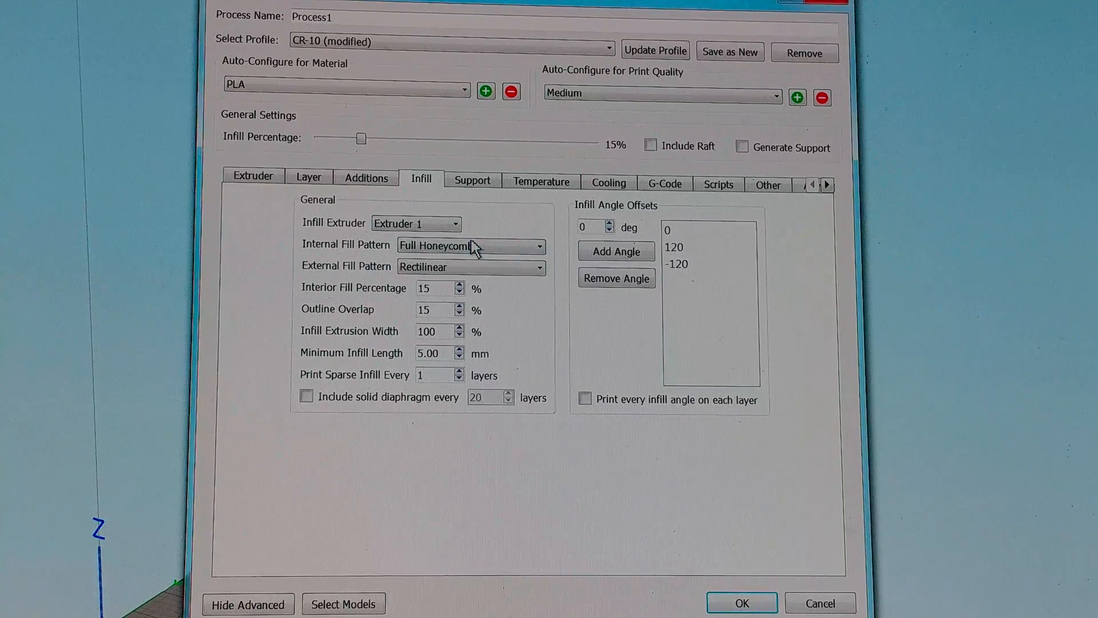
mouse_move(471, 245)
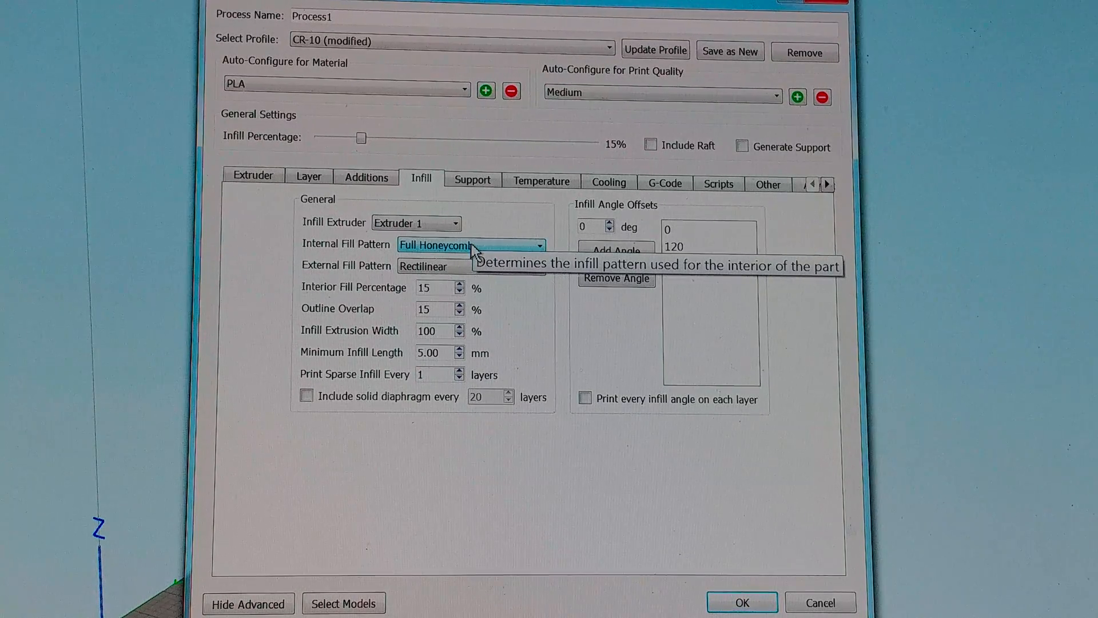
left_click(616, 250)
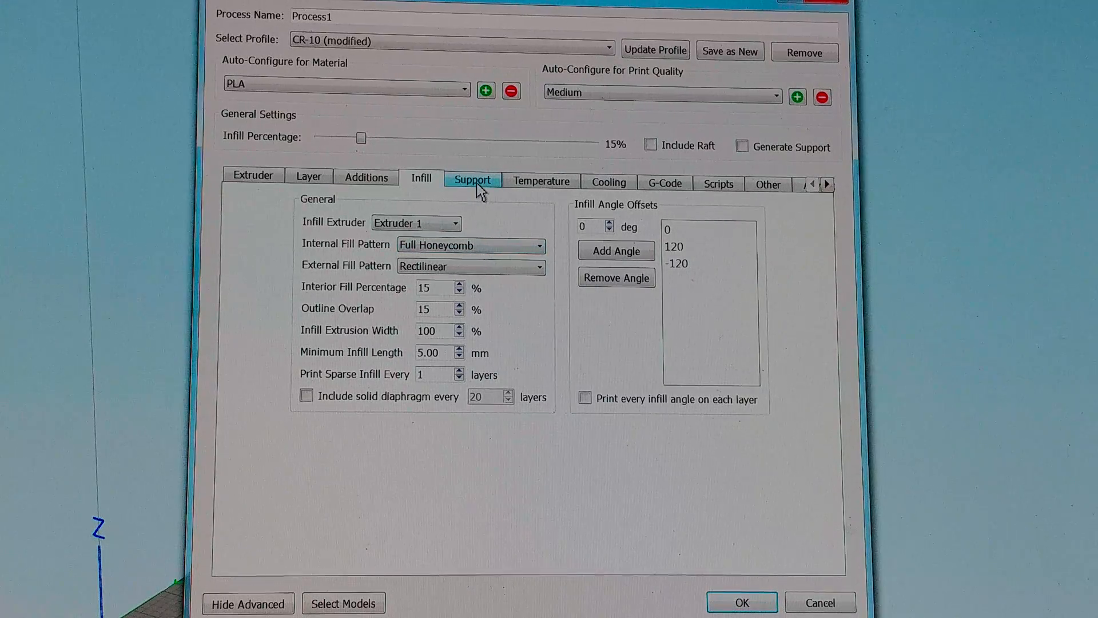
left_click(472, 178)
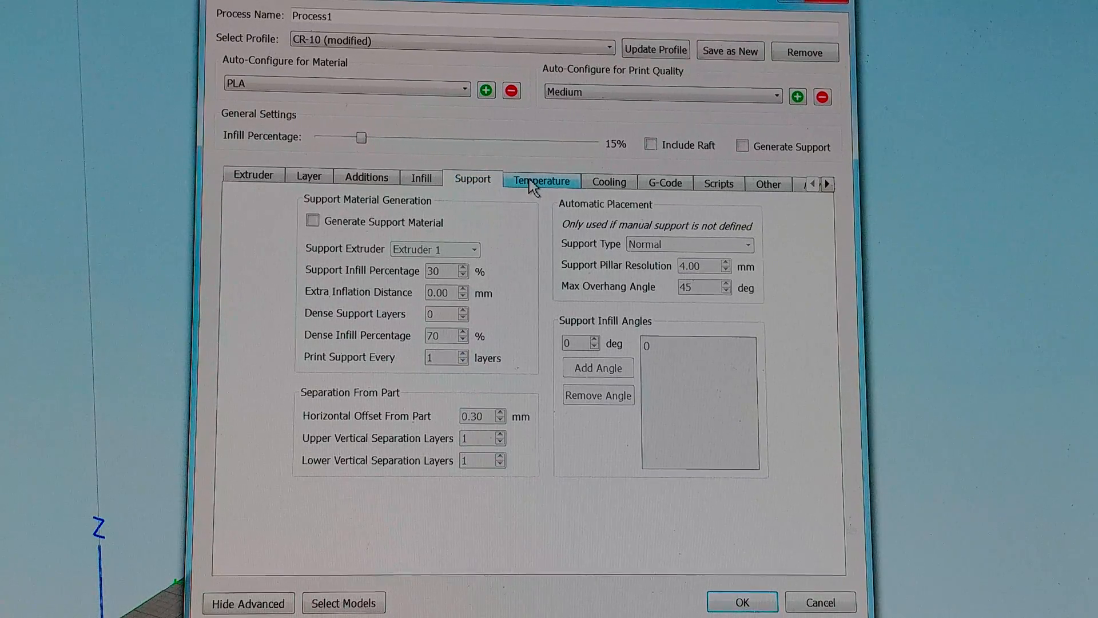
Step: Open Temperature settings and select the Heated Bed controller with its 50° setpoint
left_click(540, 180)
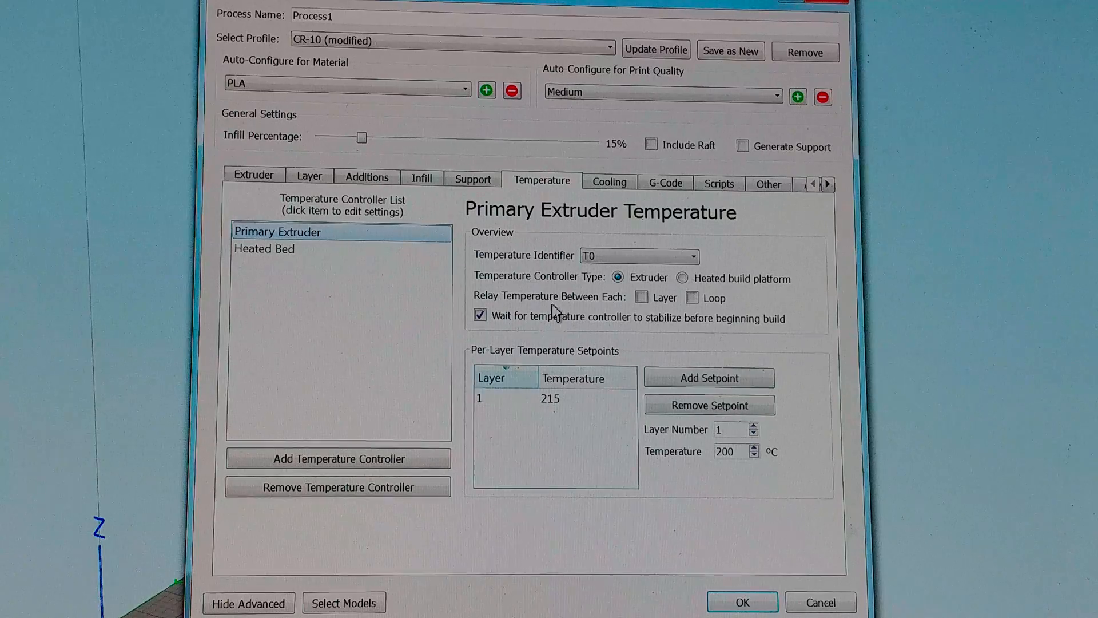
mouse_move(593, 404)
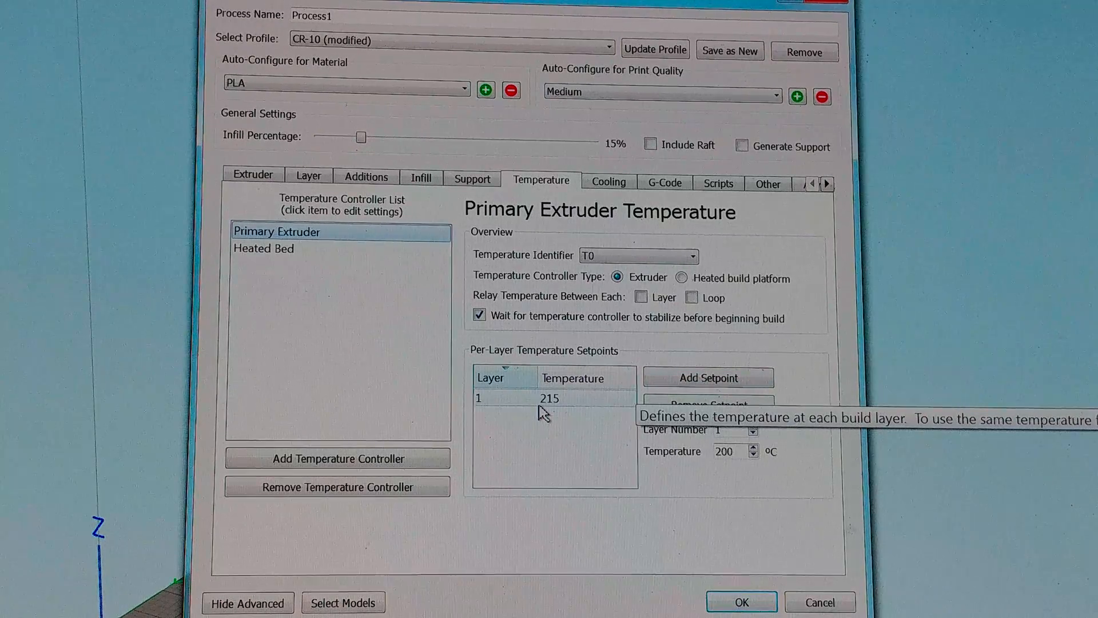
mouse_move(437, 280)
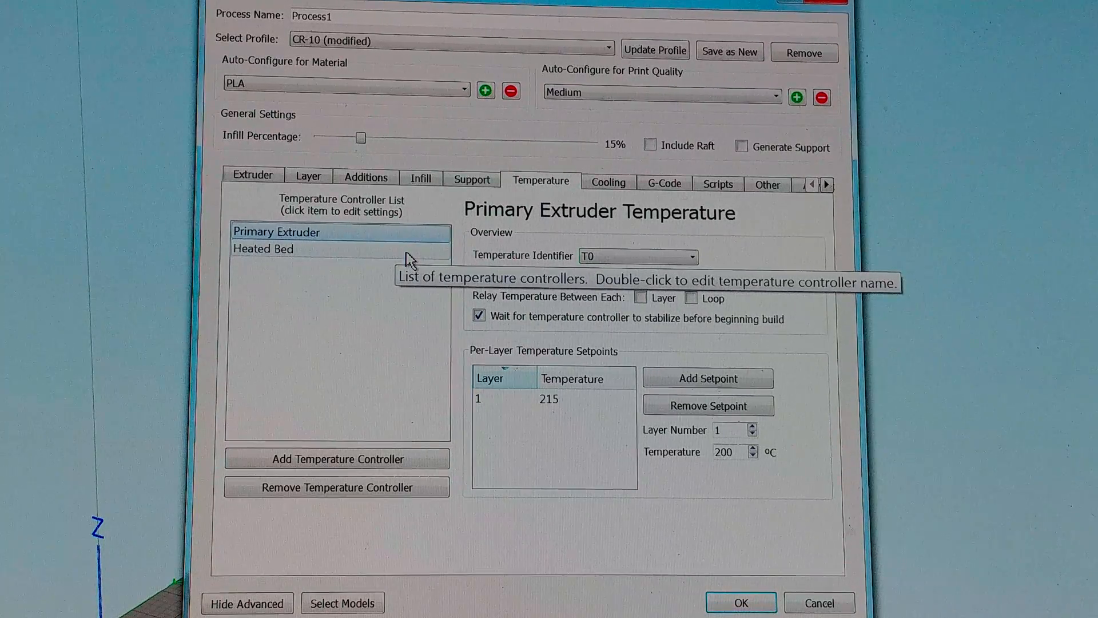
mouse_move(405, 261)
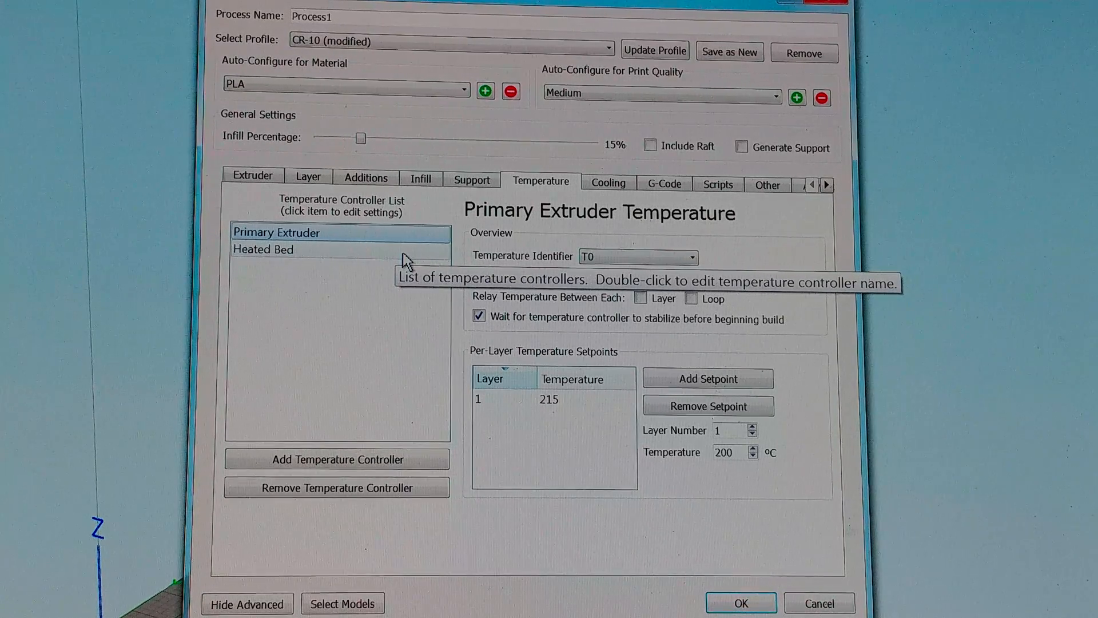
mouse_move(595, 438)
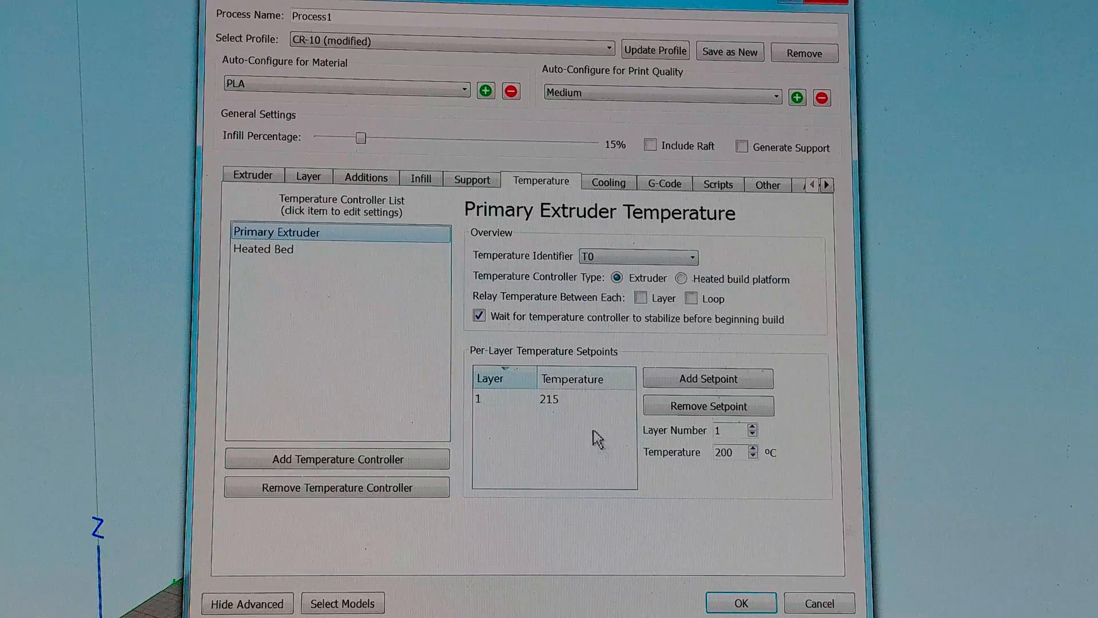
left_click(277, 249)
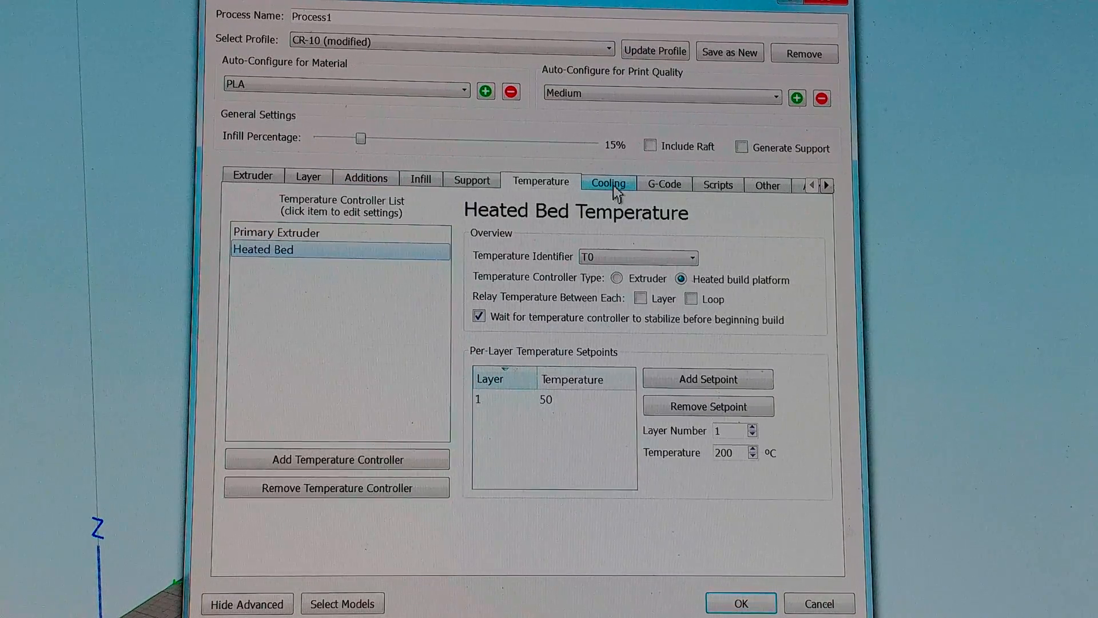
Step: Open the Cooling tab to view per-layer fan speeds of 0, 25 and 90%
left_click(608, 183)
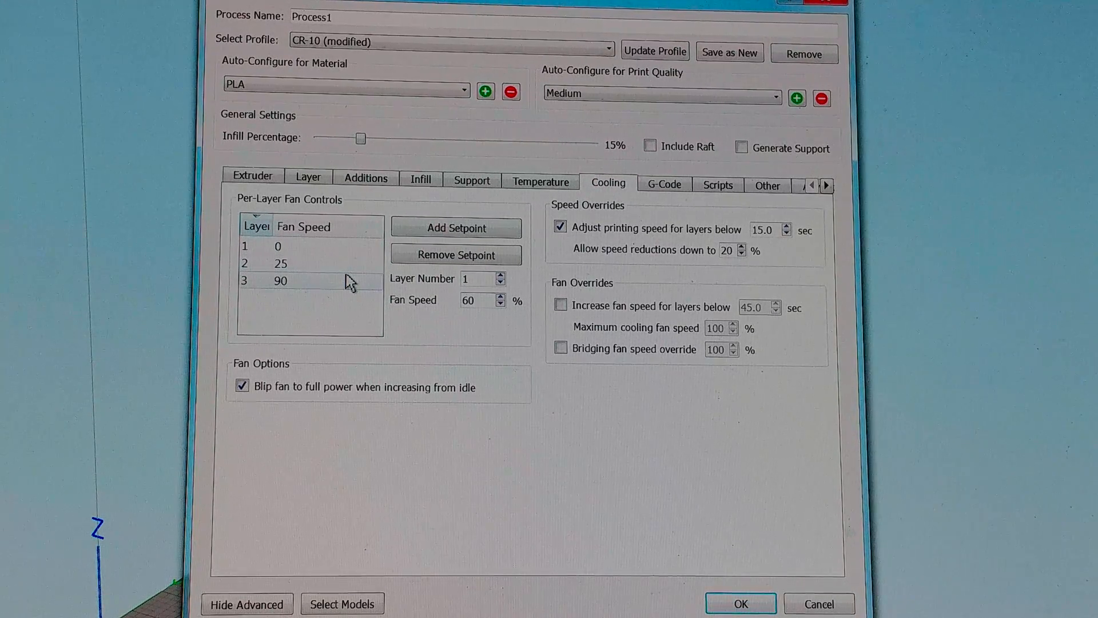
mouse_move(349, 282)
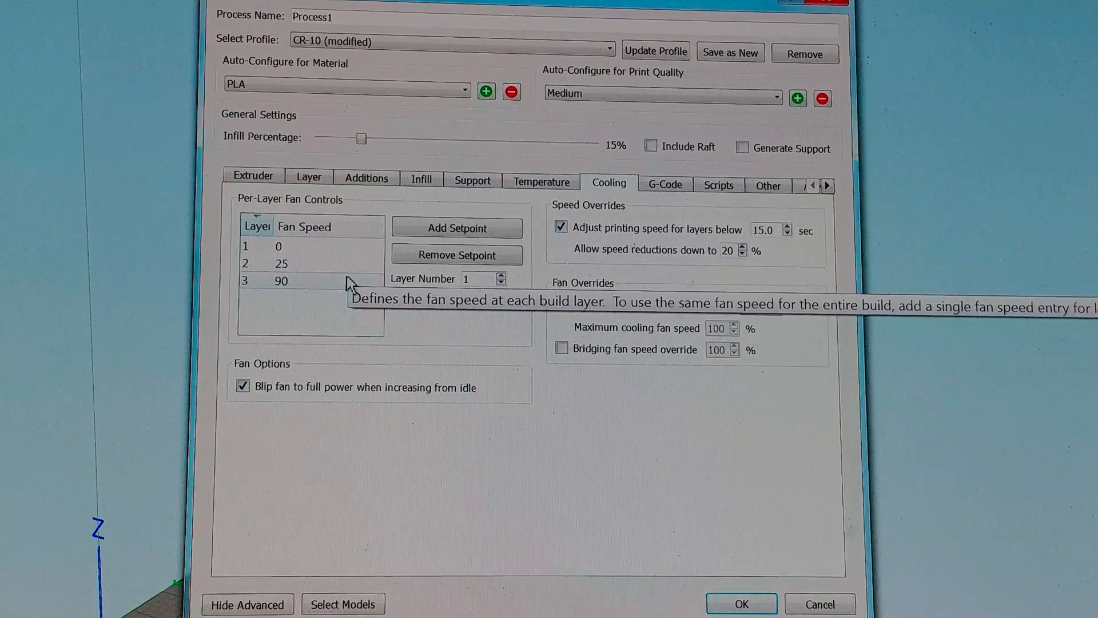
mouse_move(456, 255)
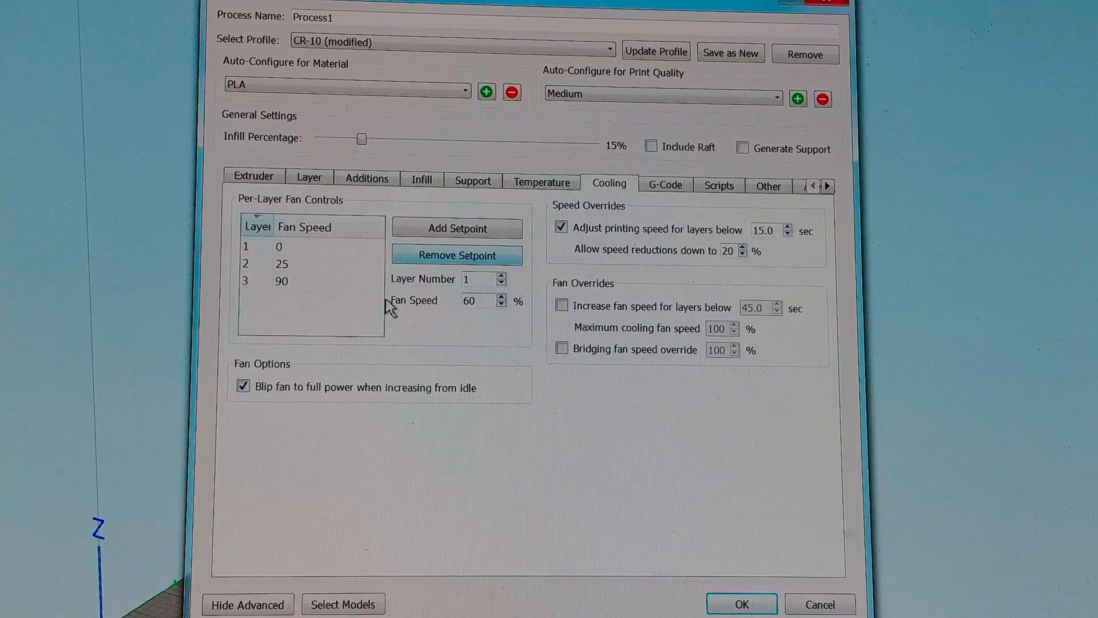
mouse_move(333, 290)
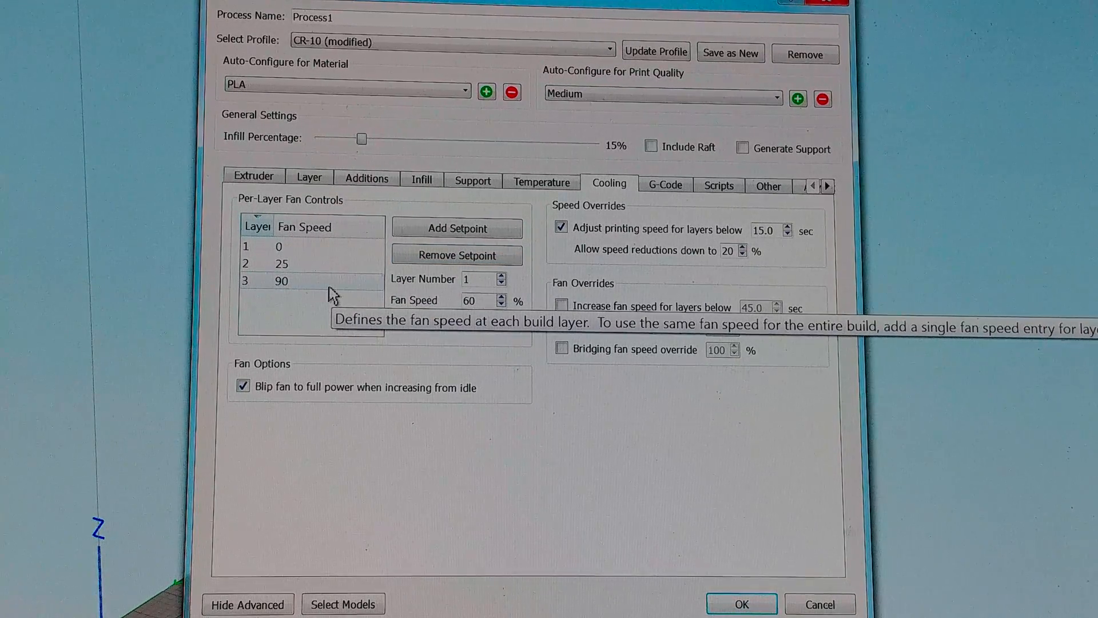
mouse_move(739, 193)
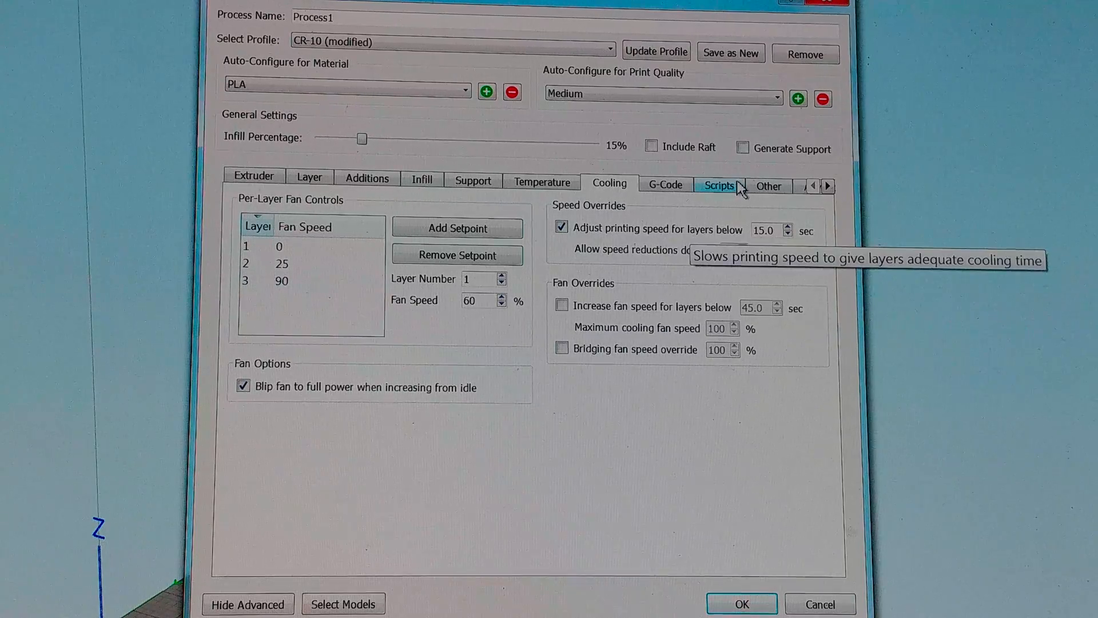
Step: Open the G-Code tab showing the 300×300×400 mm build volume and RepRap firmware
left_click(664, 184)
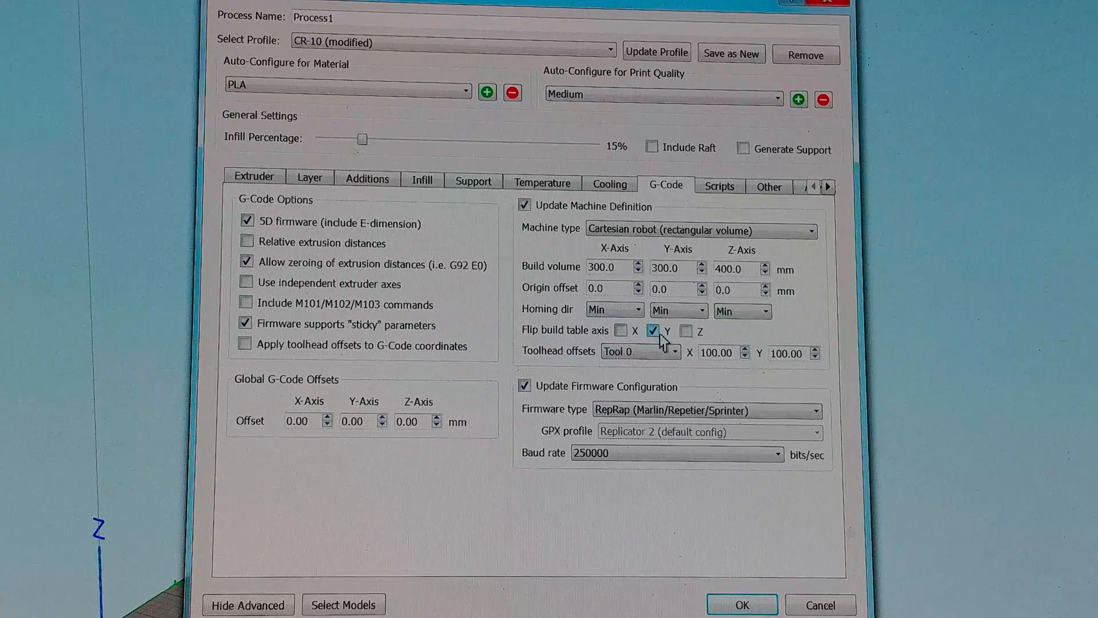
mouse_move(652, 330)
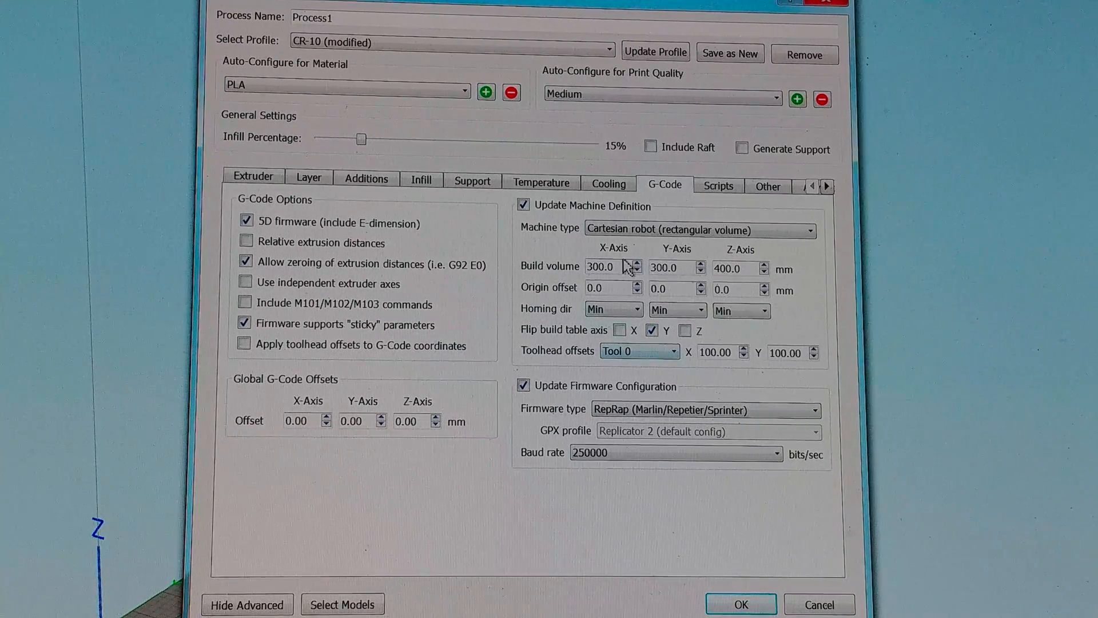
Step: Review the Starting Script under Scripts, then view the empty Retraction Script
left_click(717, 185)
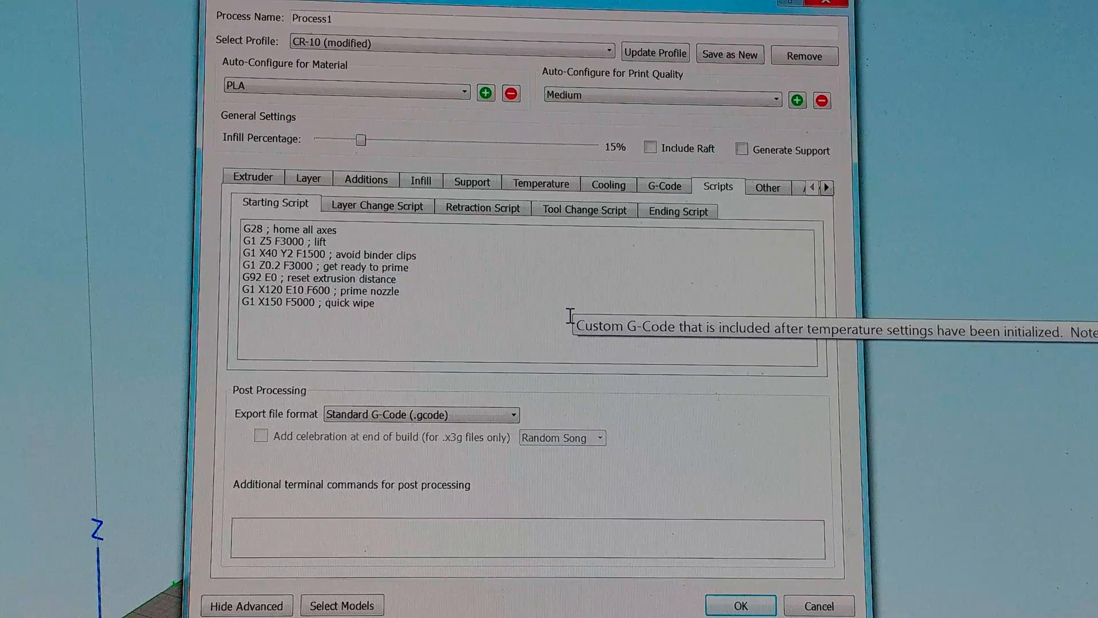
mouse_move(438, 285)
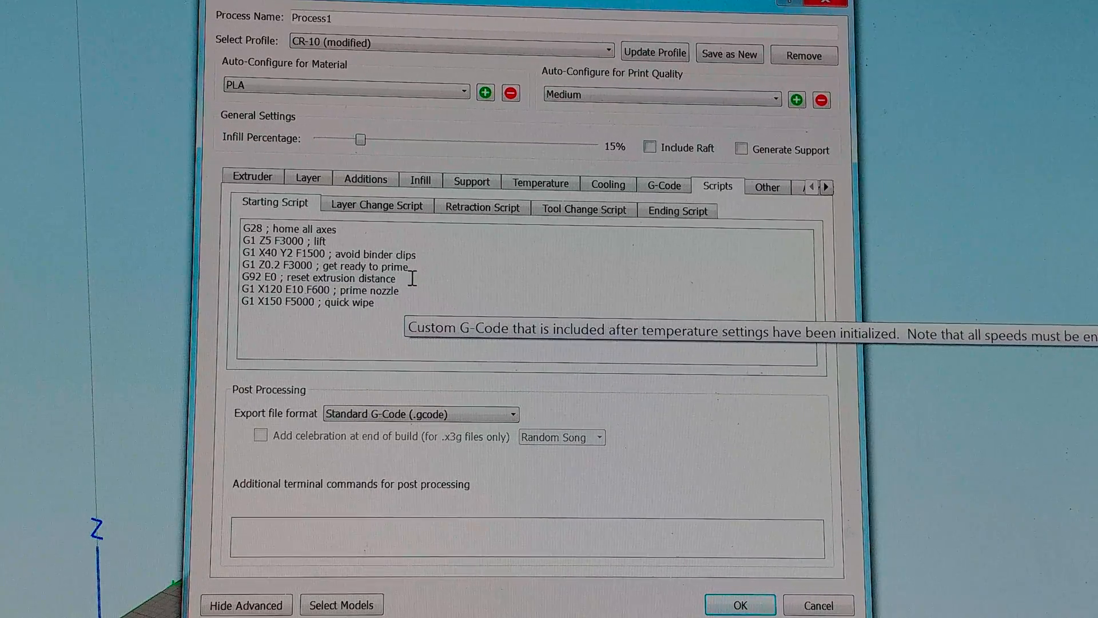
mouse_move(418, 331)
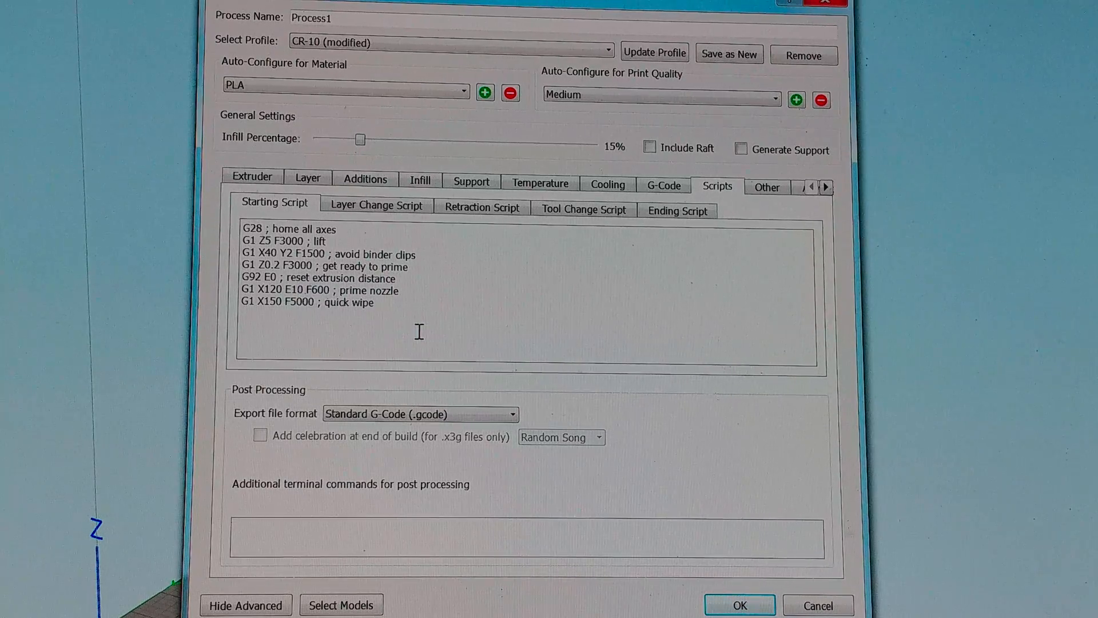
left_click(481, 206)
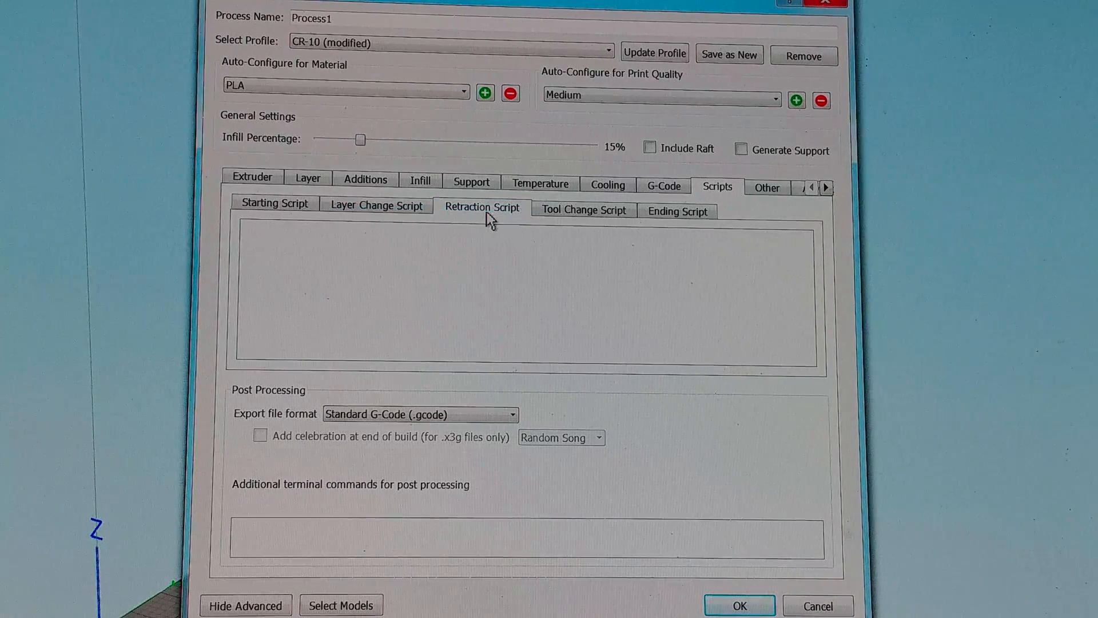
Step: View the Ending Script, then open Other settings (60 mm/s speed, 1.72 mm filament)
left_click(677, 210)
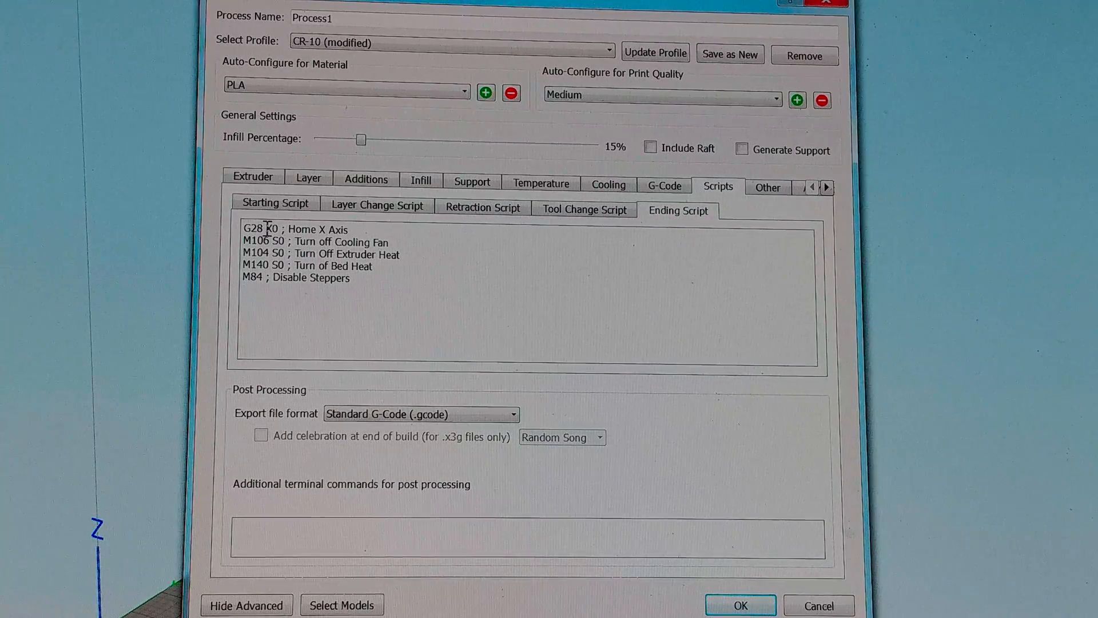
mouse_move(360, 230)
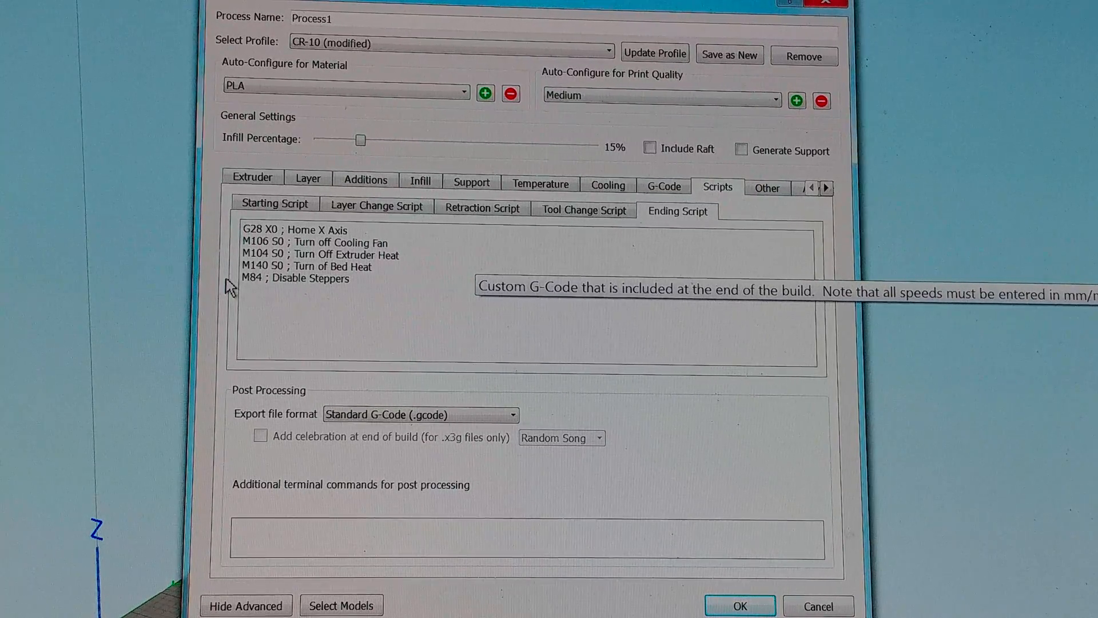
mouse_move(300, 295)
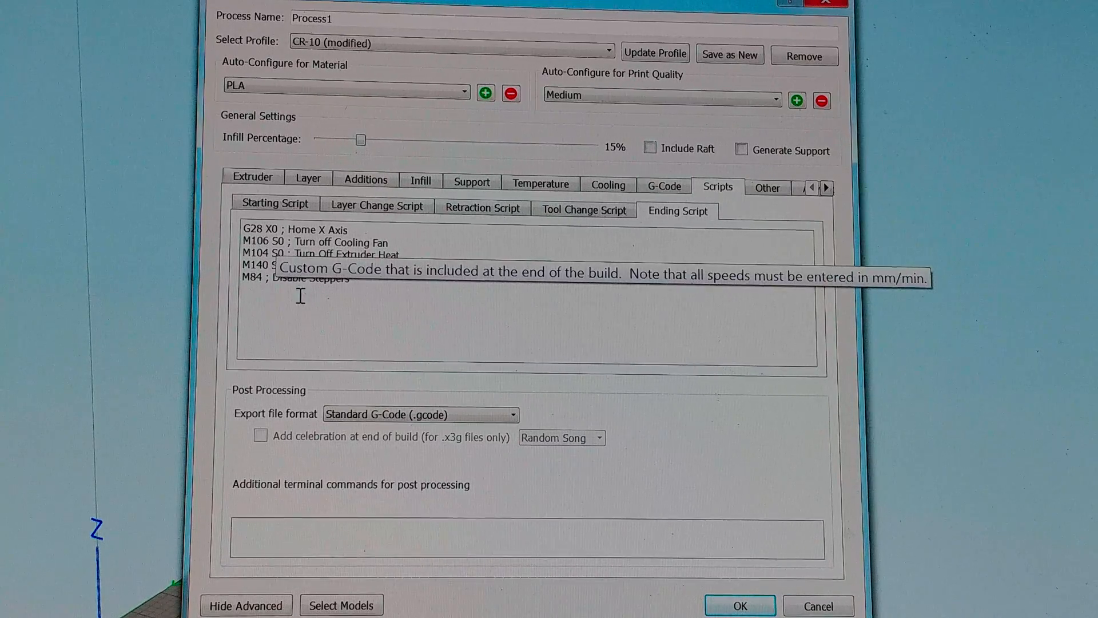
mouse_move(314, 305)
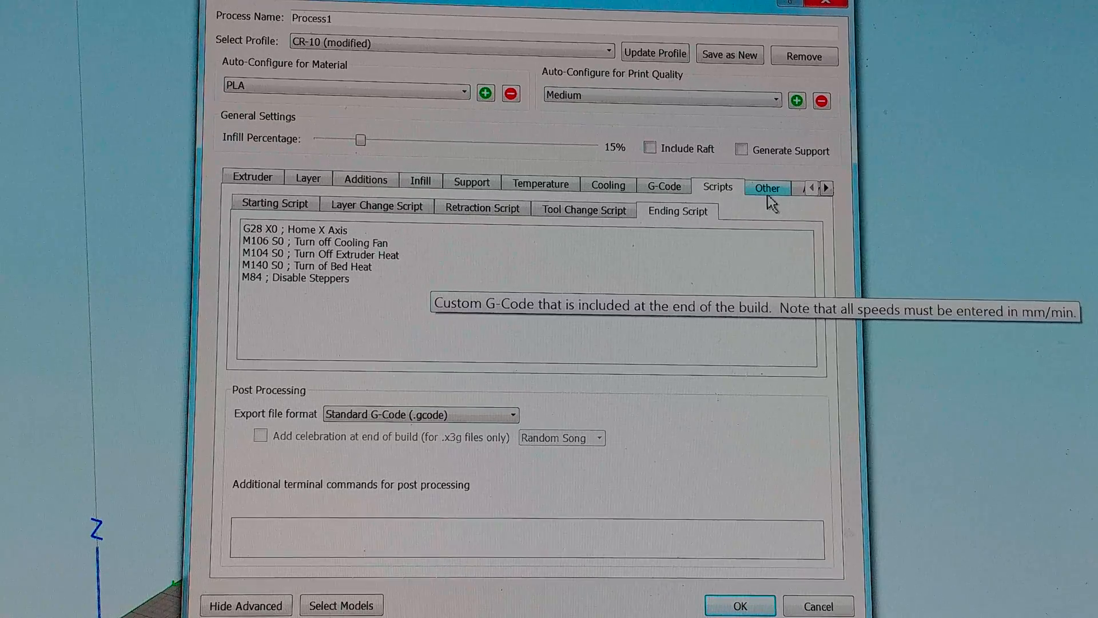
left_click(767, 187)
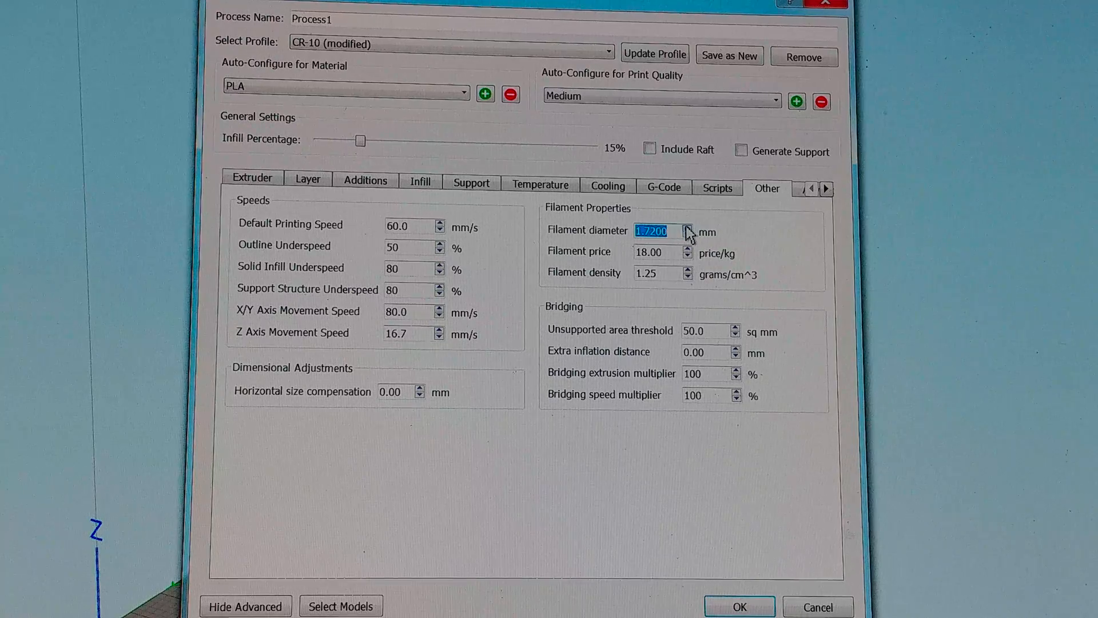
mouse_move(494, 343)
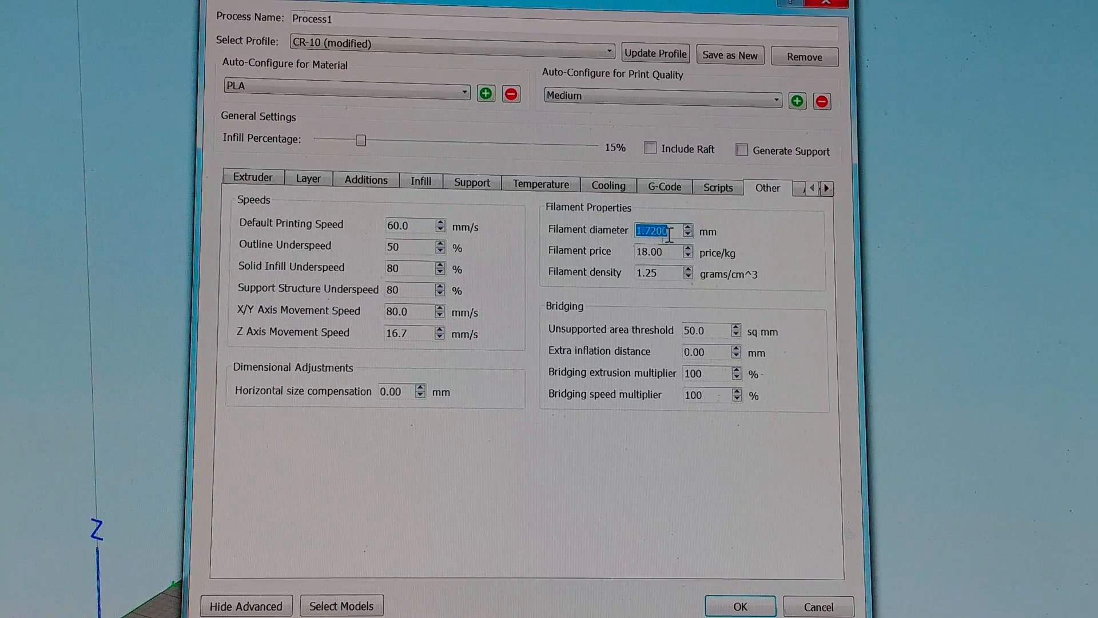
mouse_move(511, 329)
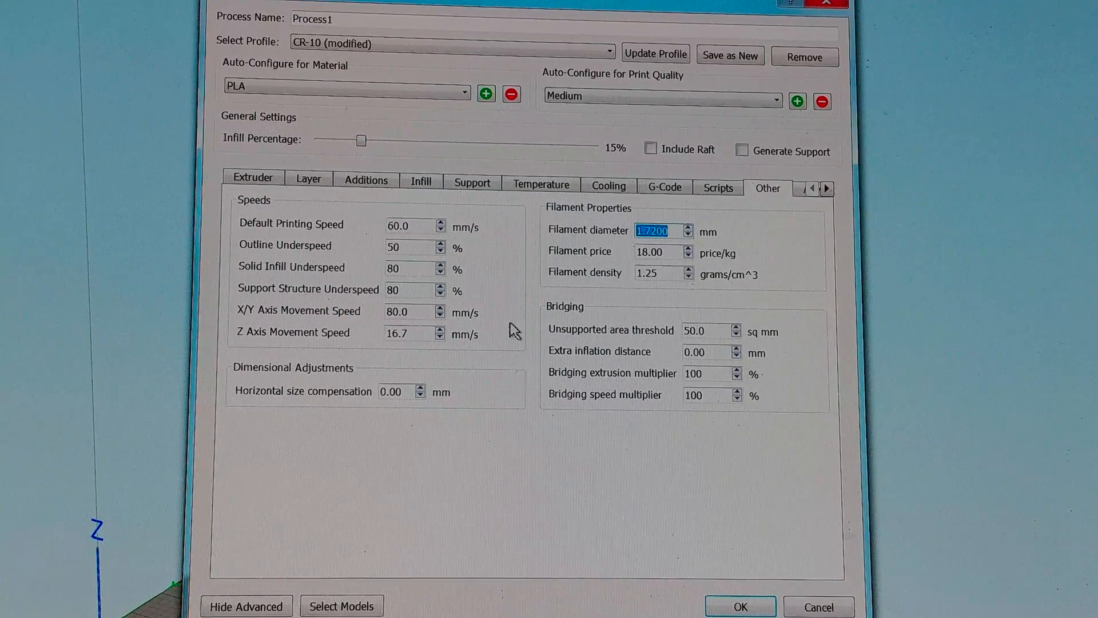
mouse_move(633, 268)
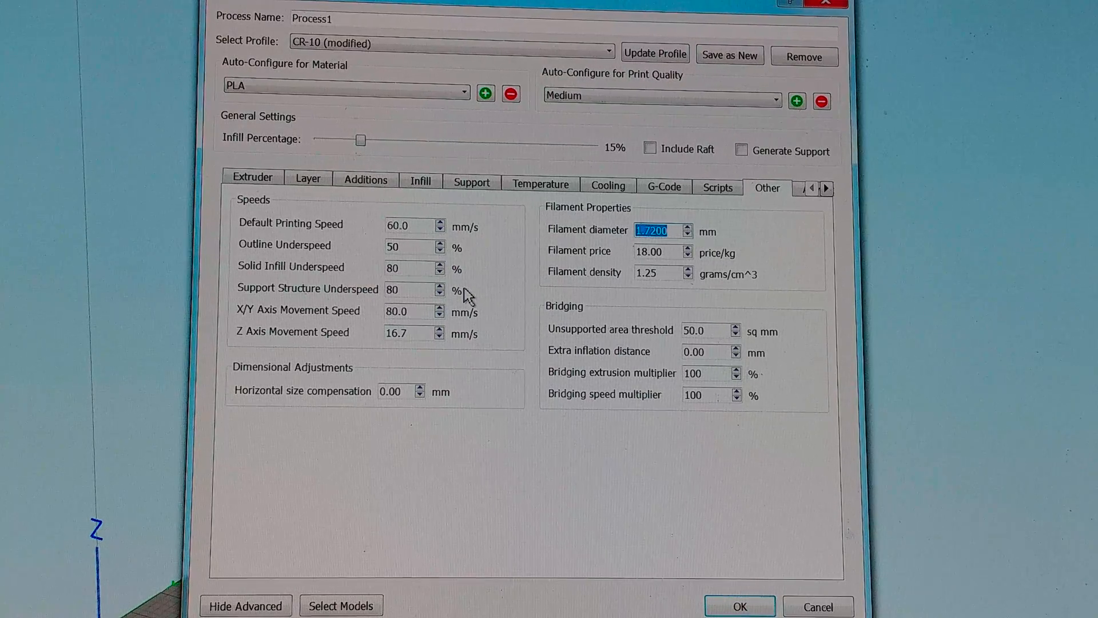
mouse_move(795, 197)
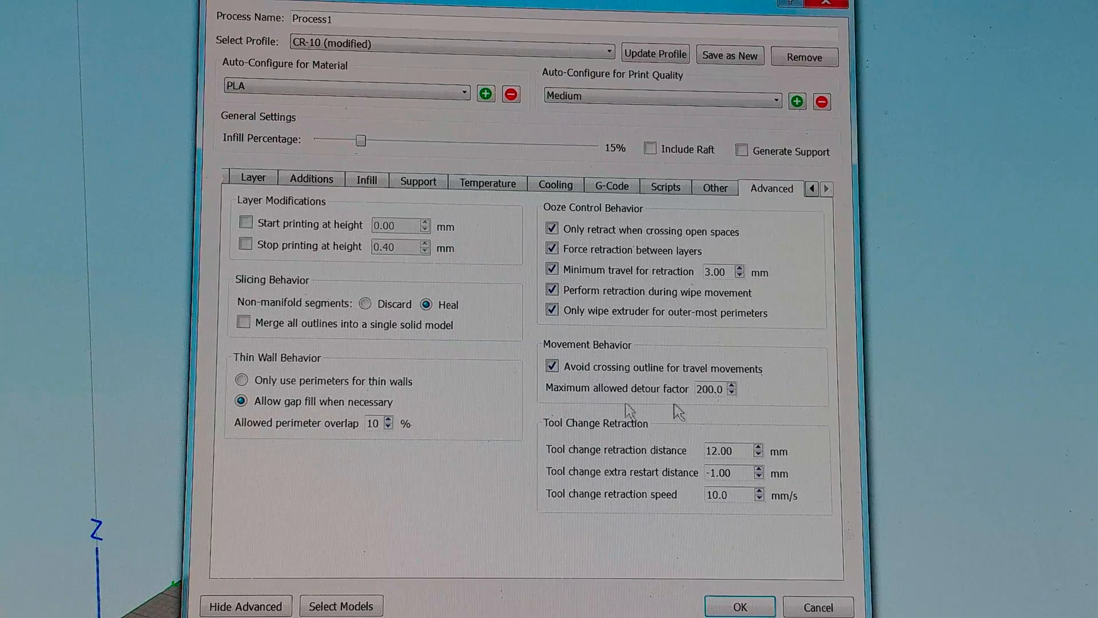
mouse_move(588, 381)
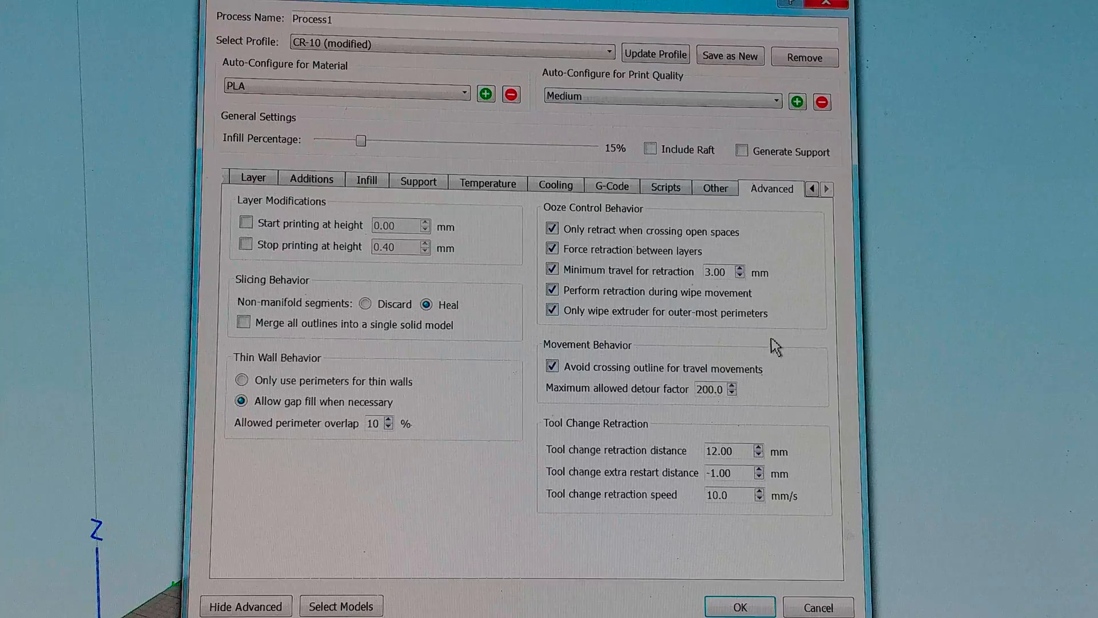
mouse_move(811, 461)
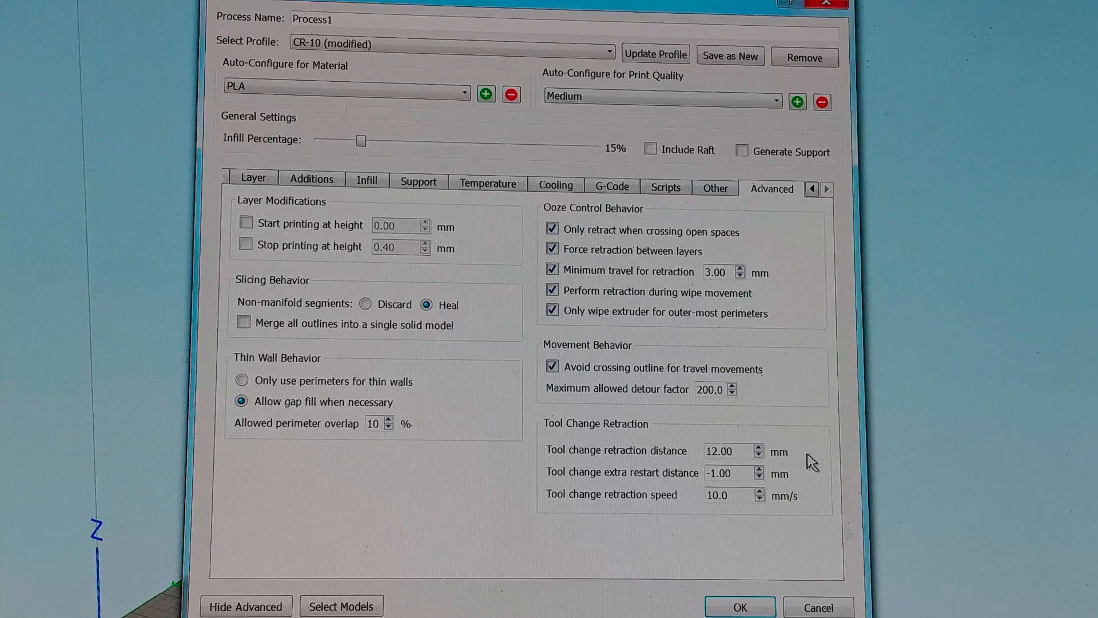
mouse_move(715, 208)
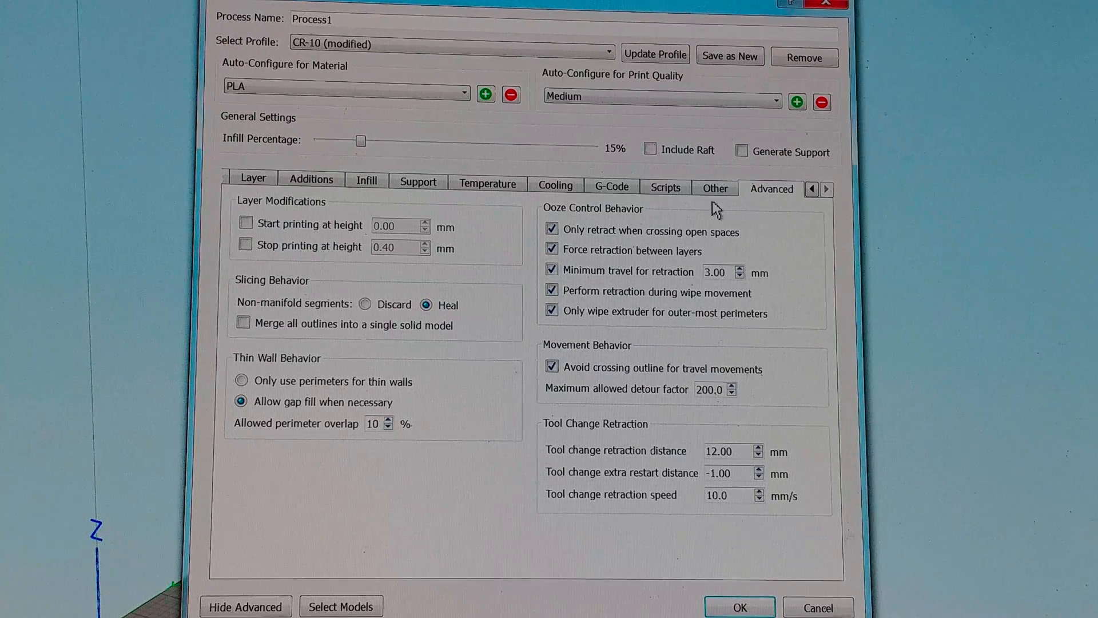
Step: Return to the Support tab: generation off, 30% support infill, 45° overhang angle
left_click(418, 181)
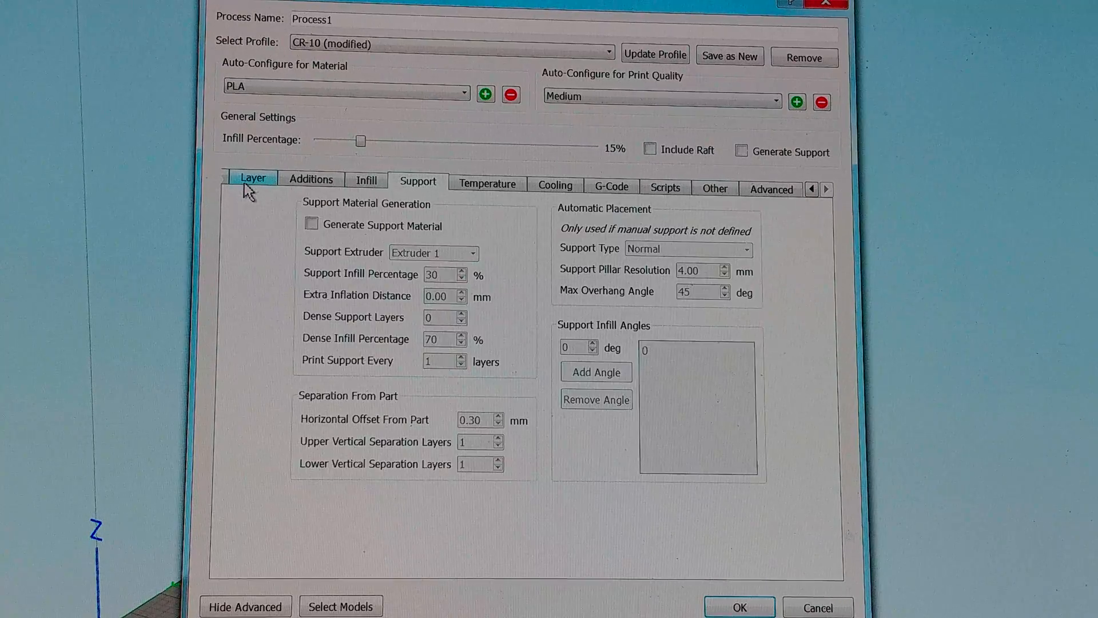